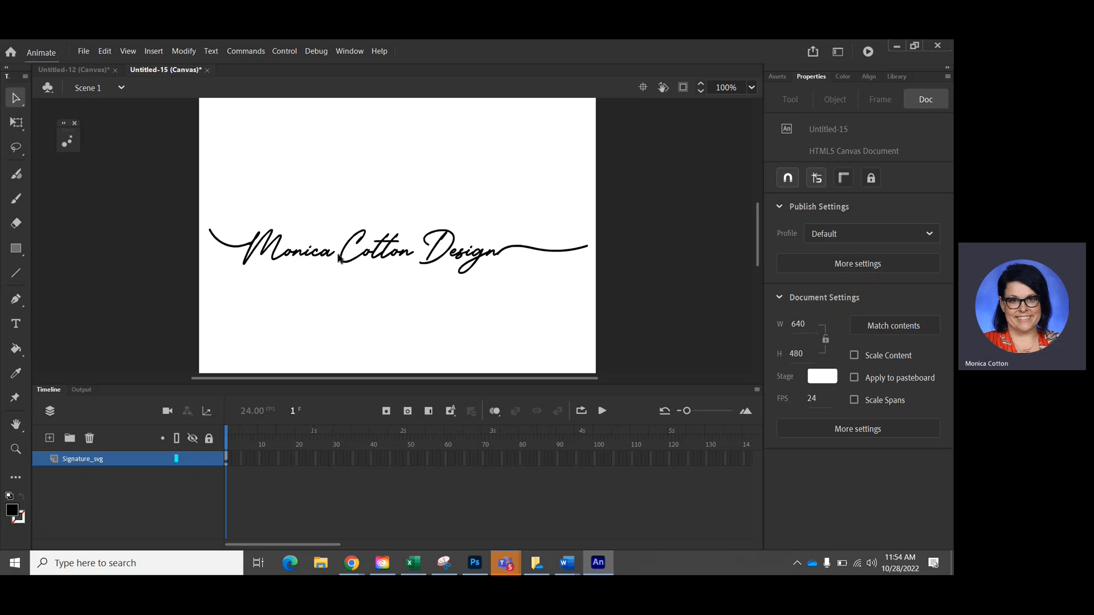
{"action": "mouse_move", "coordinate": [543, 403]}
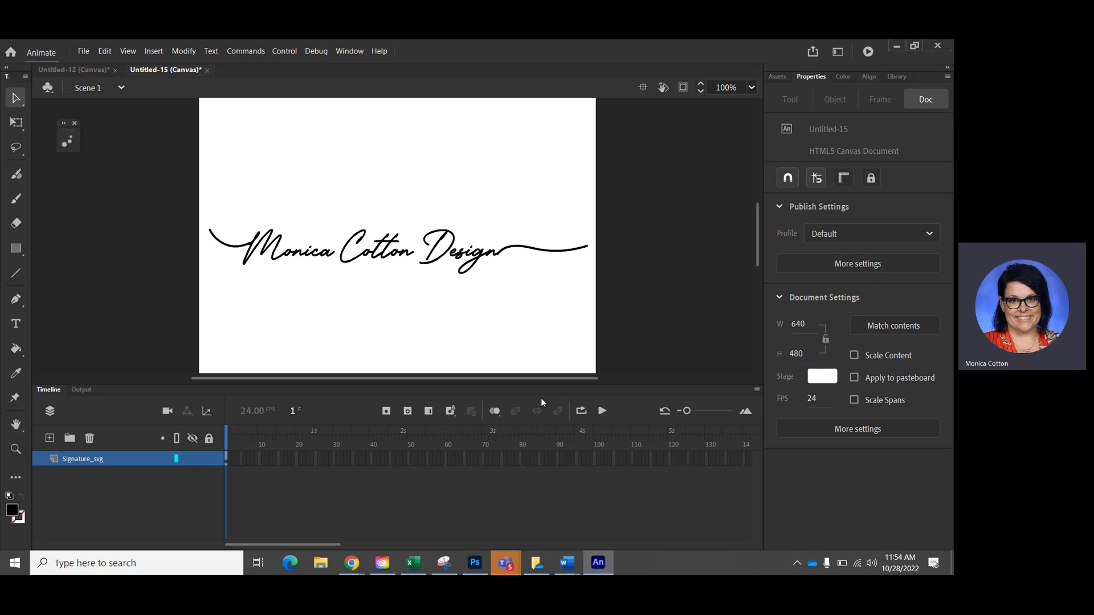
{"action": "mouse_move", "coordinate": [397, 274]}
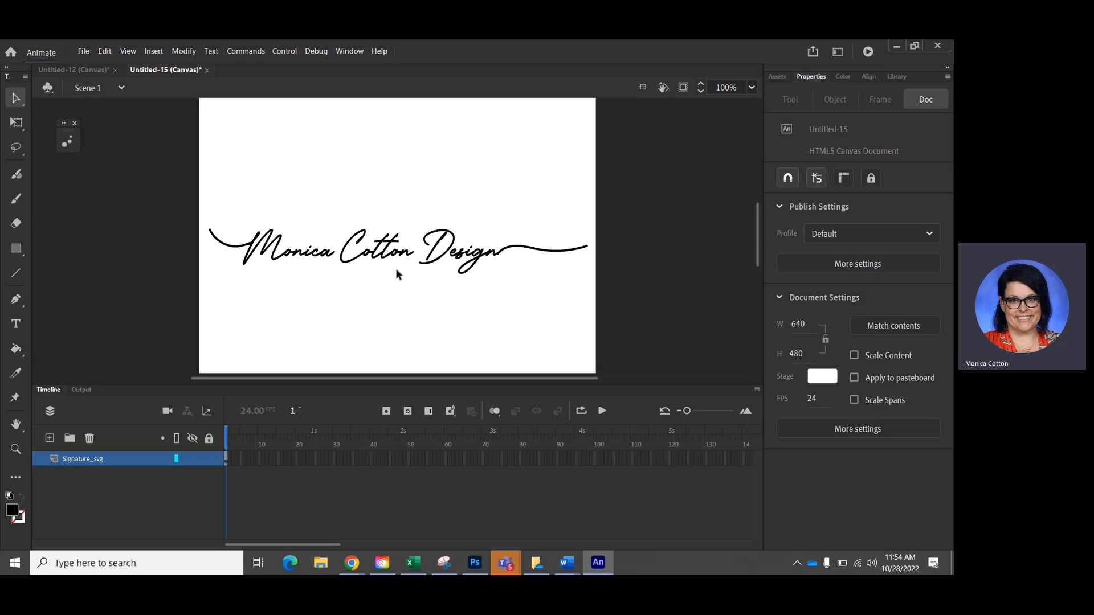
{"action": "mouse_move", "coordinate": [303, 208]}
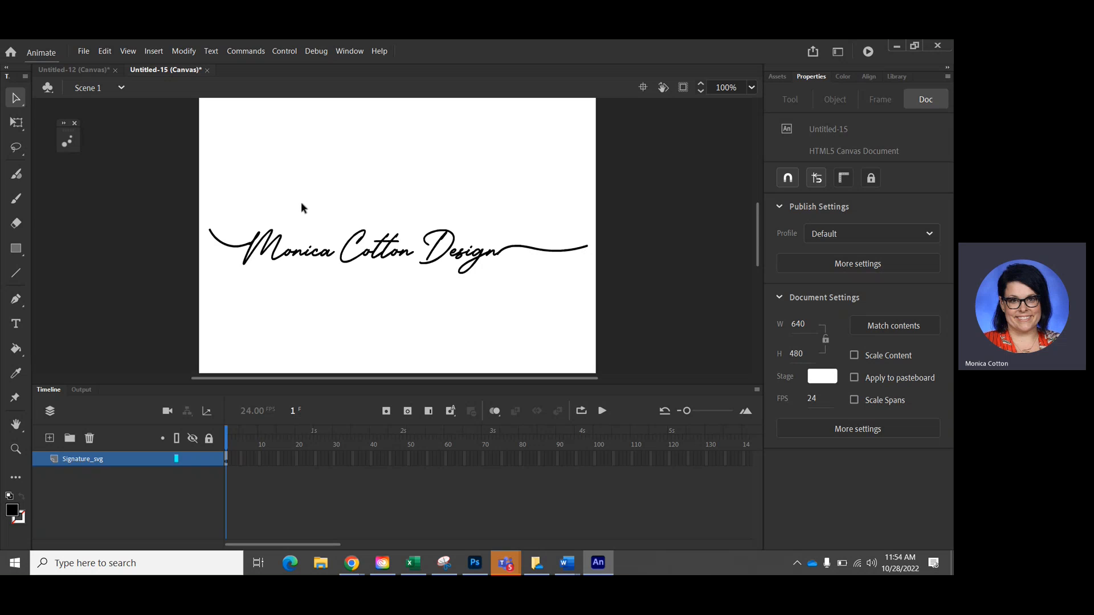
{"action": "mouse_move", "coordinate": [451, 371]}
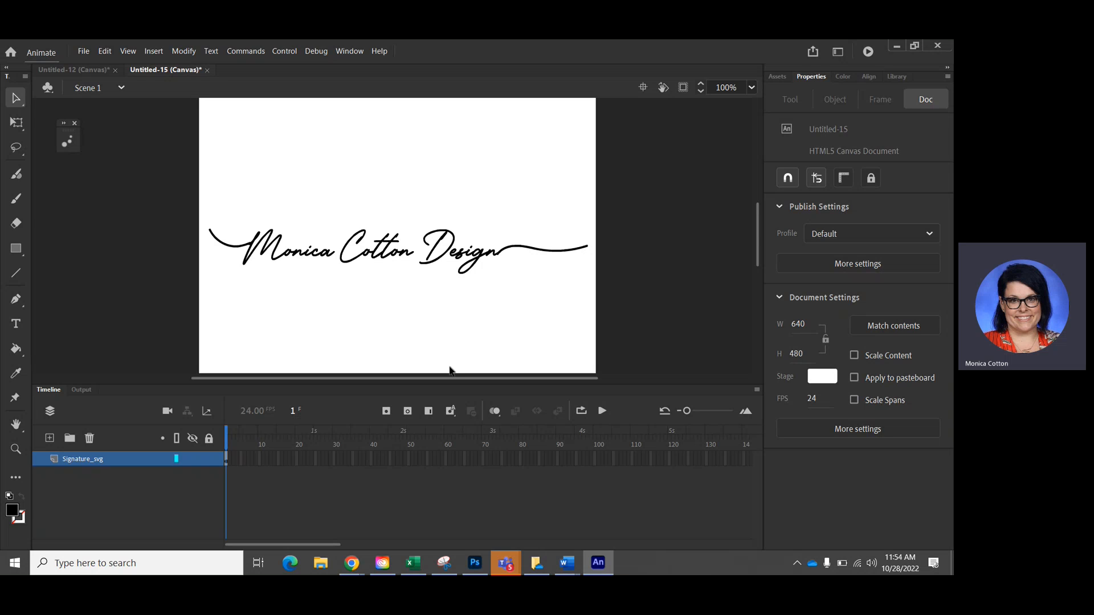
{"action": "mouse_move", "coordinate": [310, 448]}
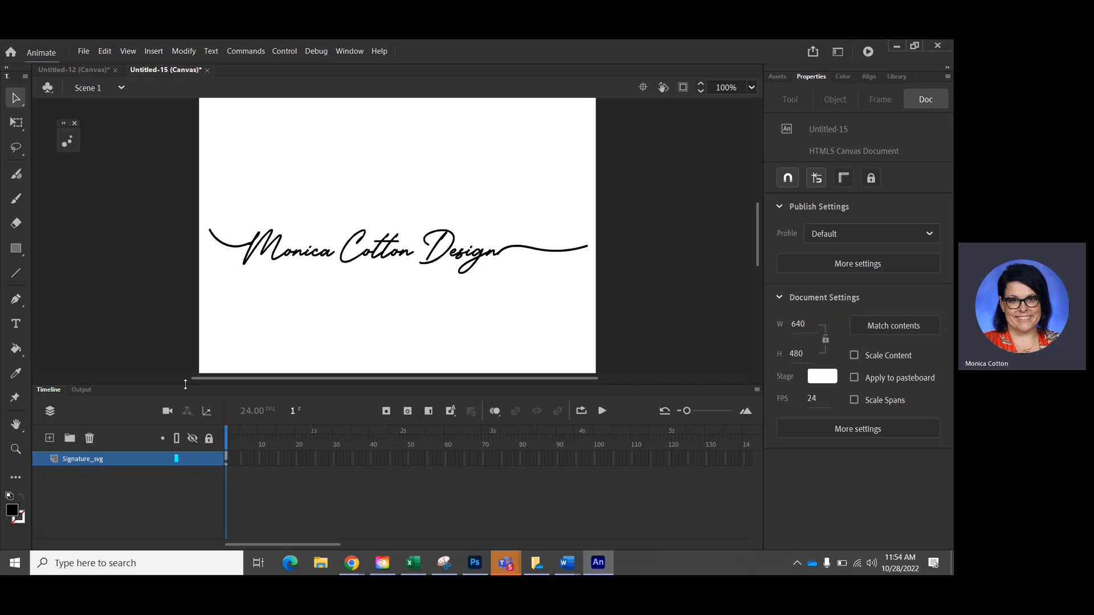
{"action": "mouse_move", "coordinate": [416, 338]}
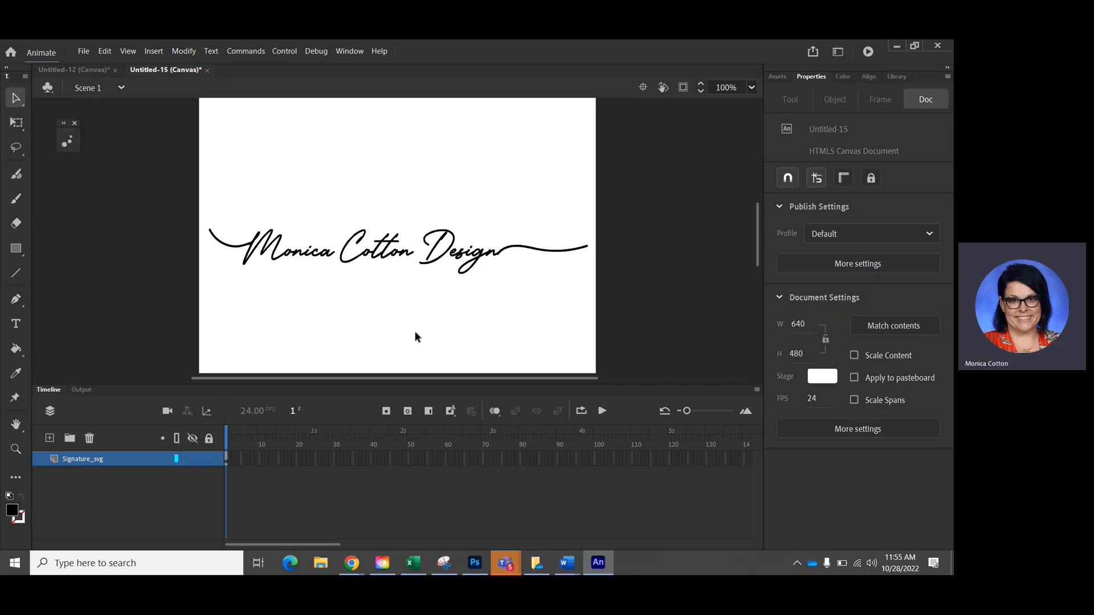
- Break the signature group apart with Modify > Break Apart into raw editable shapes
{"action": "left_click", "coordinate": [370, 251]}
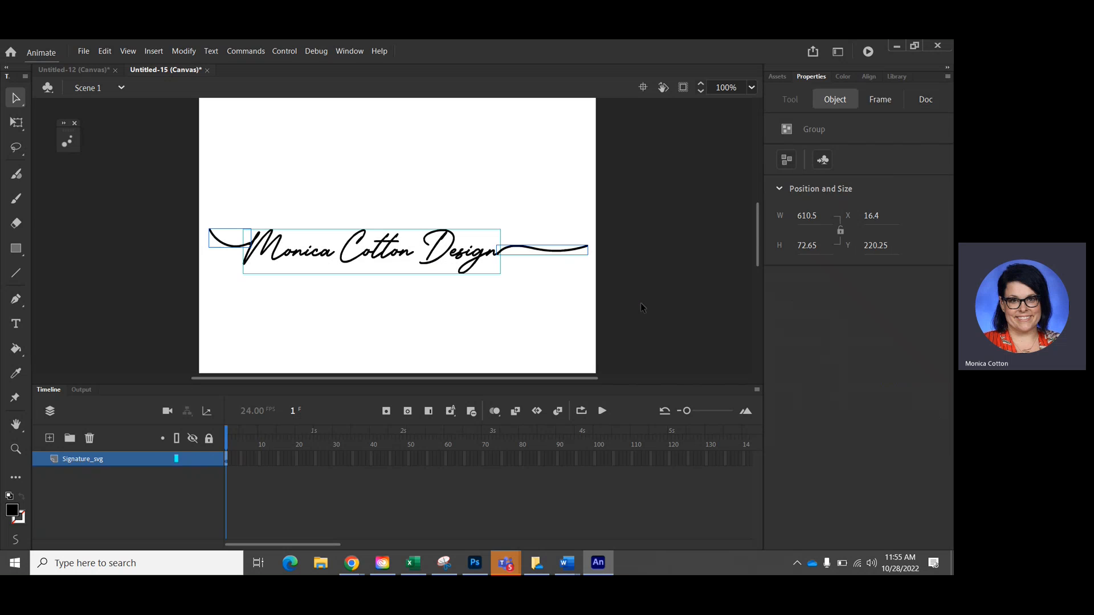
{"action": "mouse_move", "coordinate": [154, 50]}
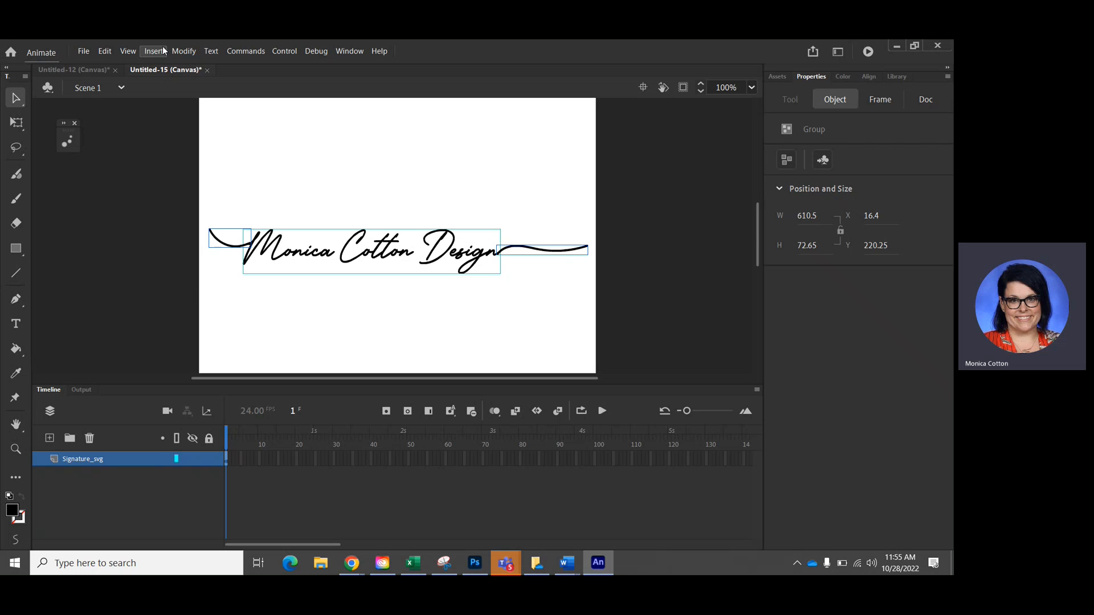
{"action": "left_click", "coordinate": [183, 50]}
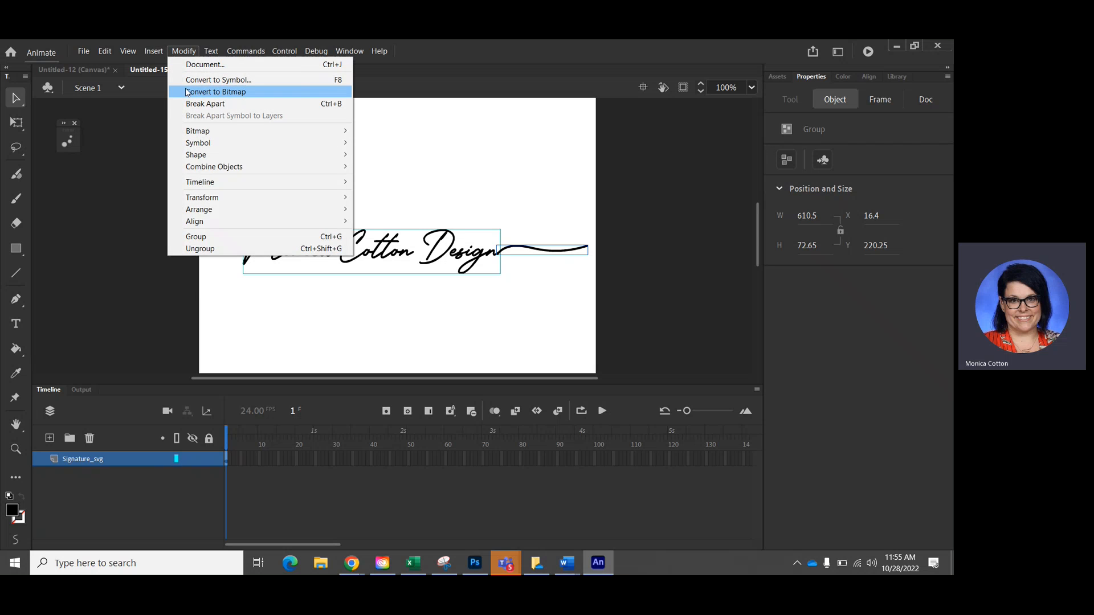
{"action": "left_click", "coordinate": [205, 103]}
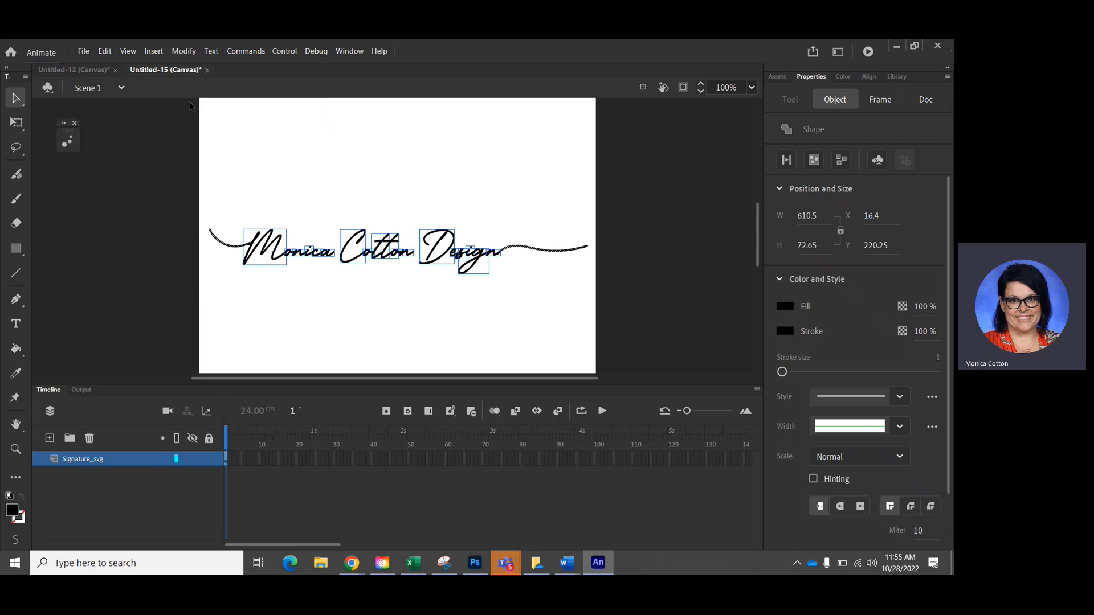
{"action": "mouse_move", "coordinate": [216, 241]}
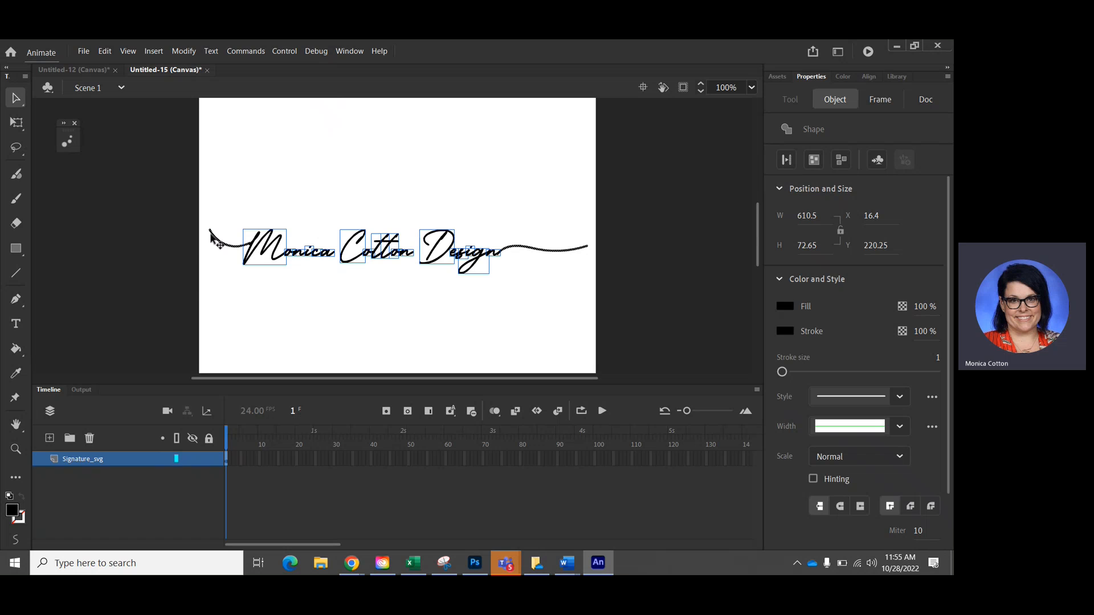
{"action": "mouse_move", "coordinate": [579, 253]}
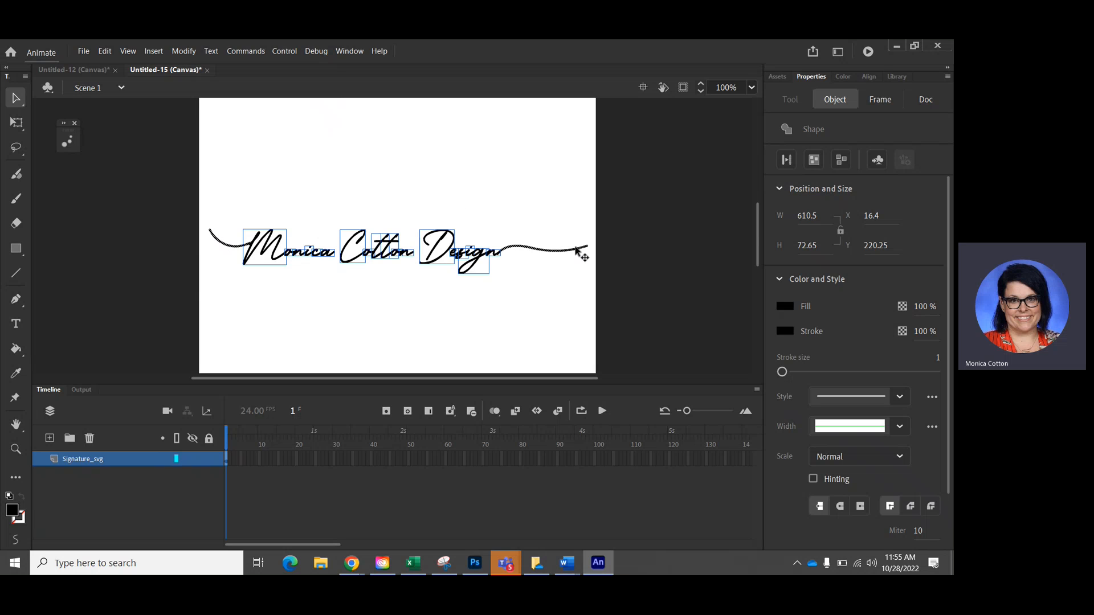
{"action": "left_click", "coordinate": [183, 51]}
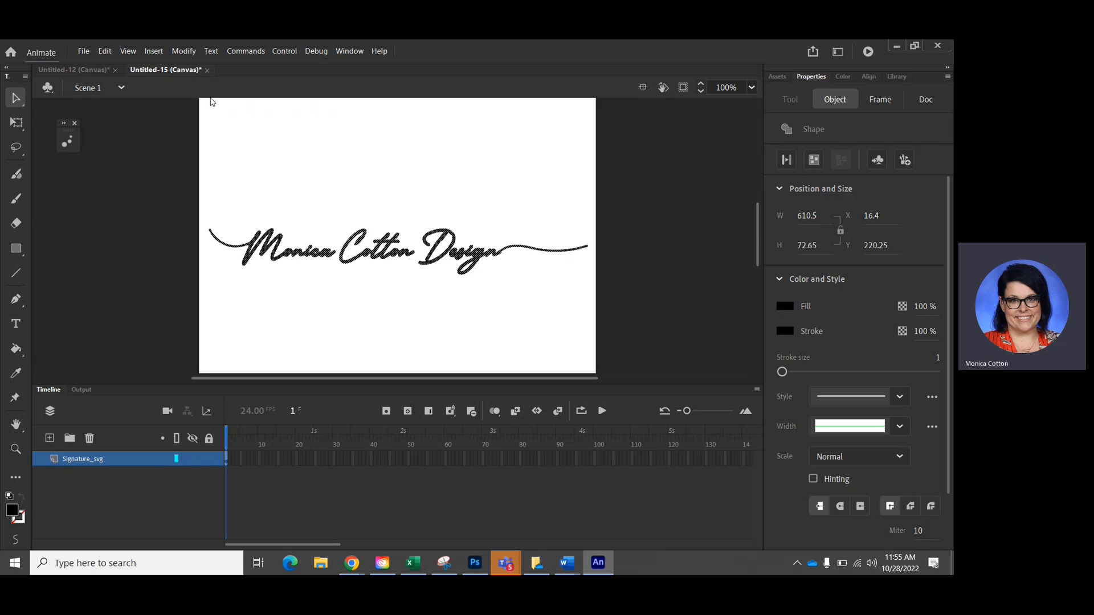
{"action": "mouse_move", "coordinate": [268, 176]}
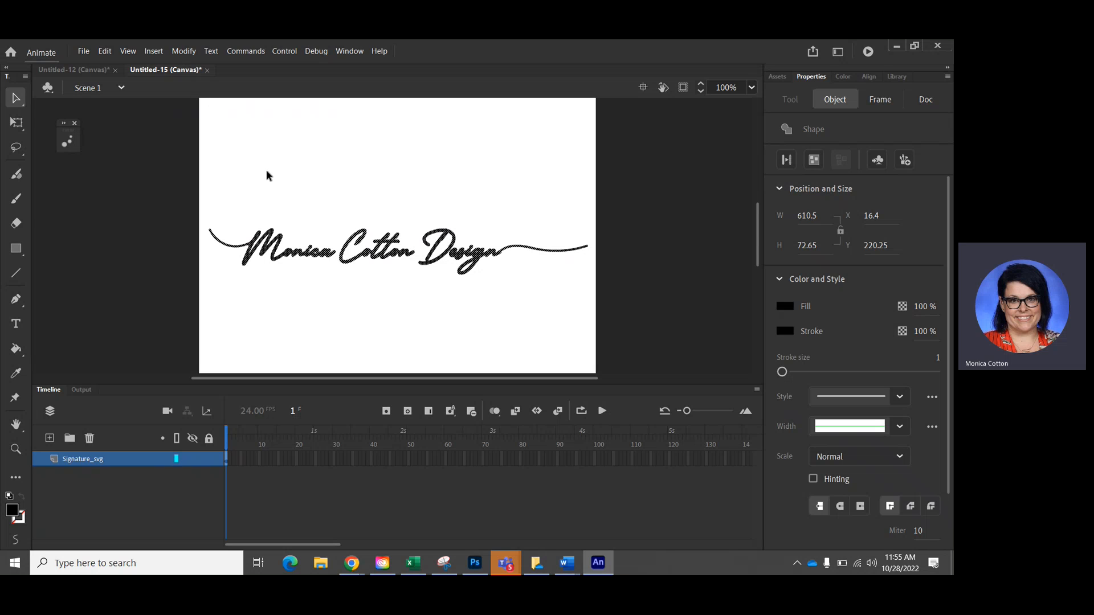
{"action": "mouse_move", "coordinate": [224, 399]}
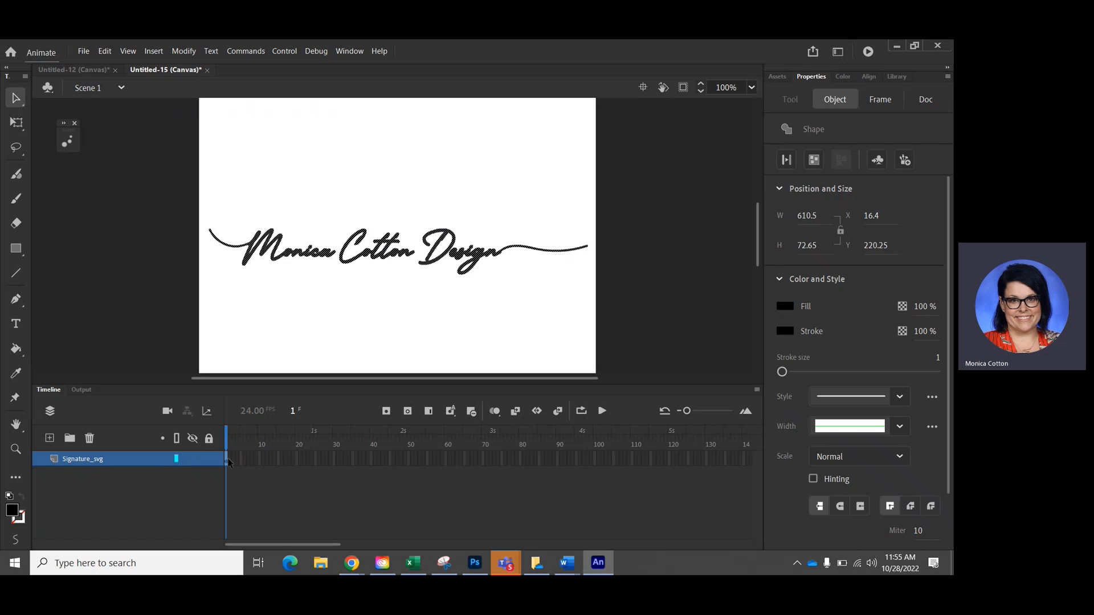
- Add keyframes on frames 2–5, erasing more of the signature's end each time, down to 'Desi'
{"action": "left_click", "coordinate": [925, 99]}
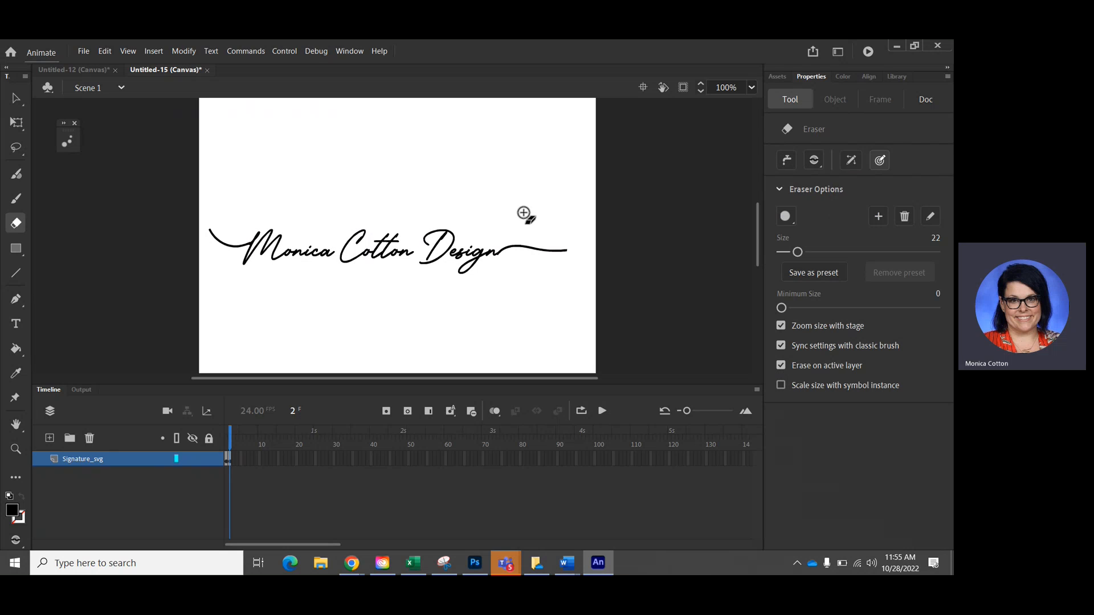
{"action": "mouse_move", "coordinate": [574, 250]}
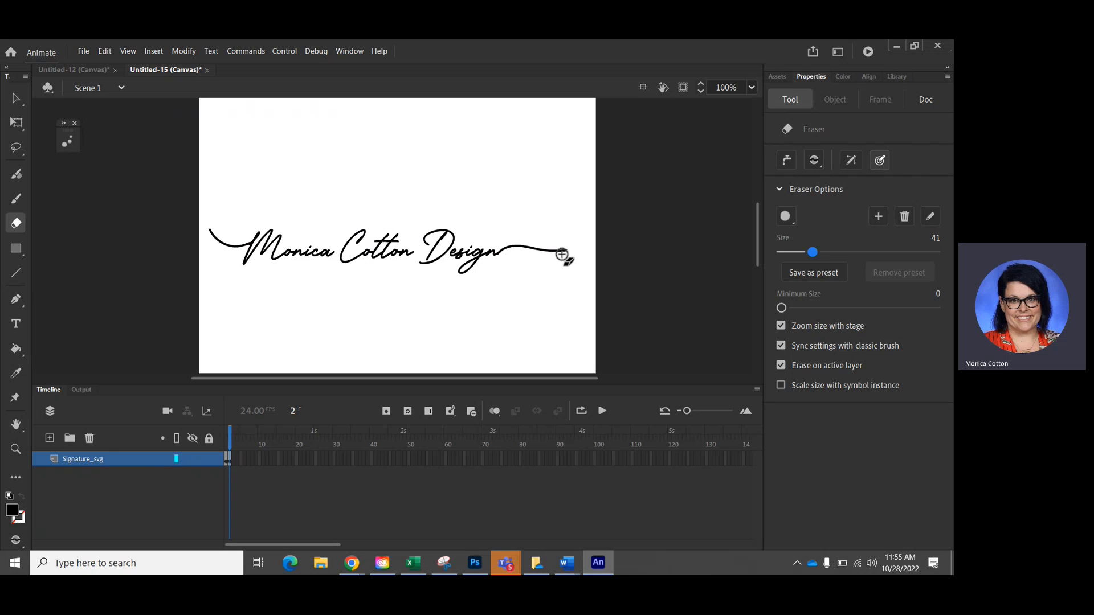
{"action": "left_click", "coordinate": [925, 99]}
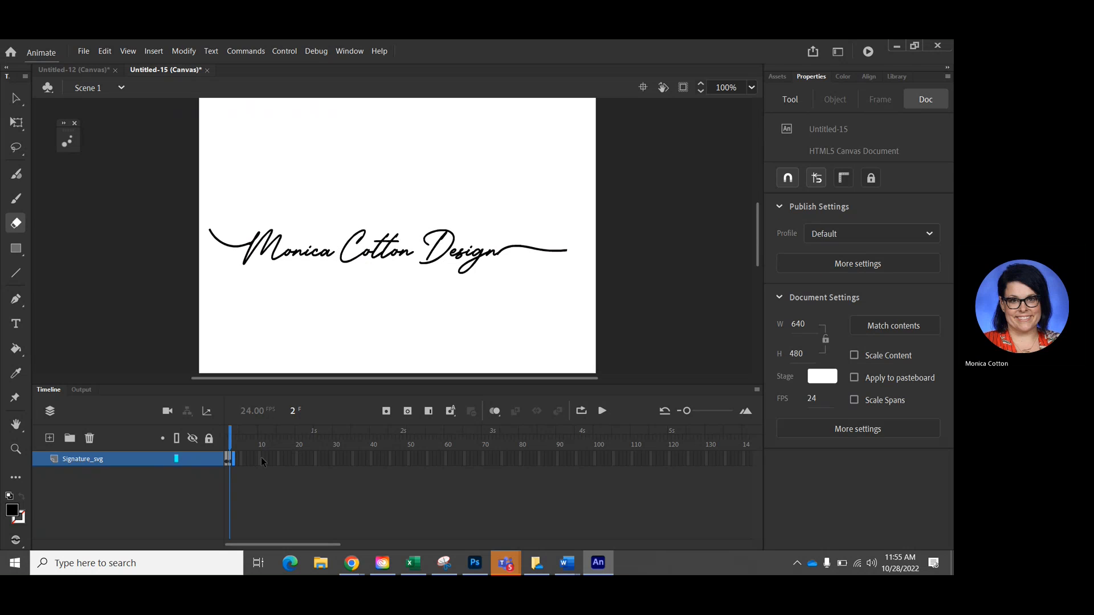
{"action": "mouse_move", "coordinate": [427, 405]}
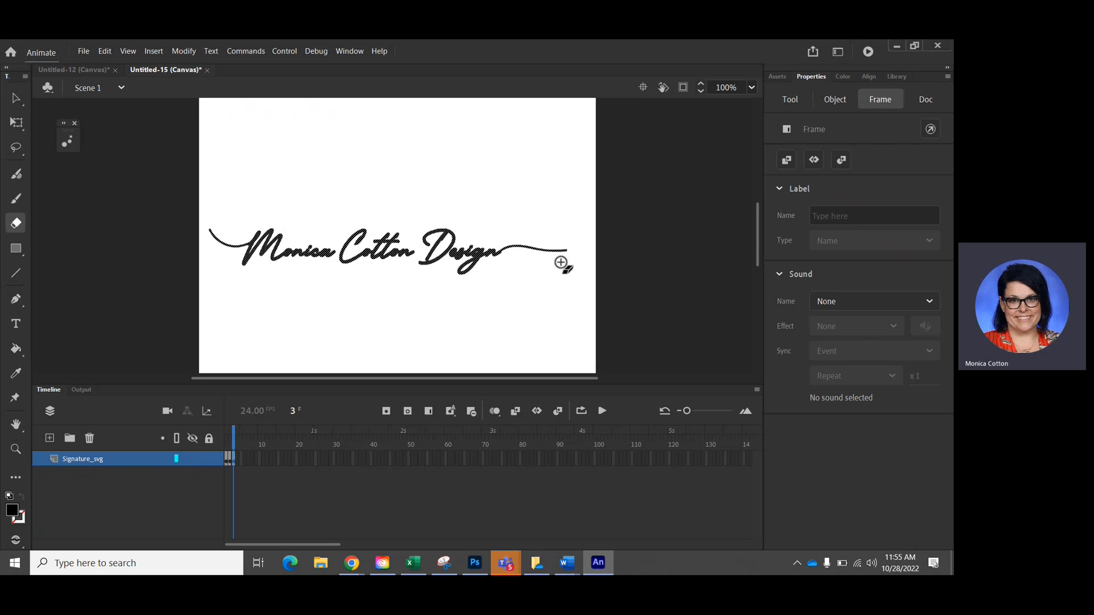
{"action": "left_click", "coordinate": [15, 223]}
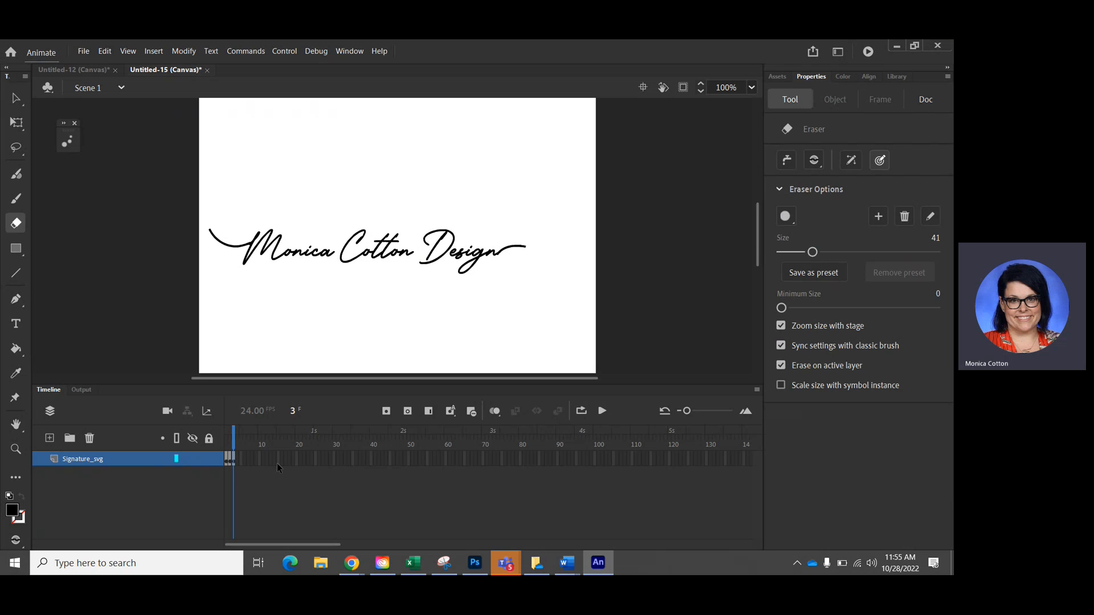
{"action": "left_click", "coordinate": [925, 99]}
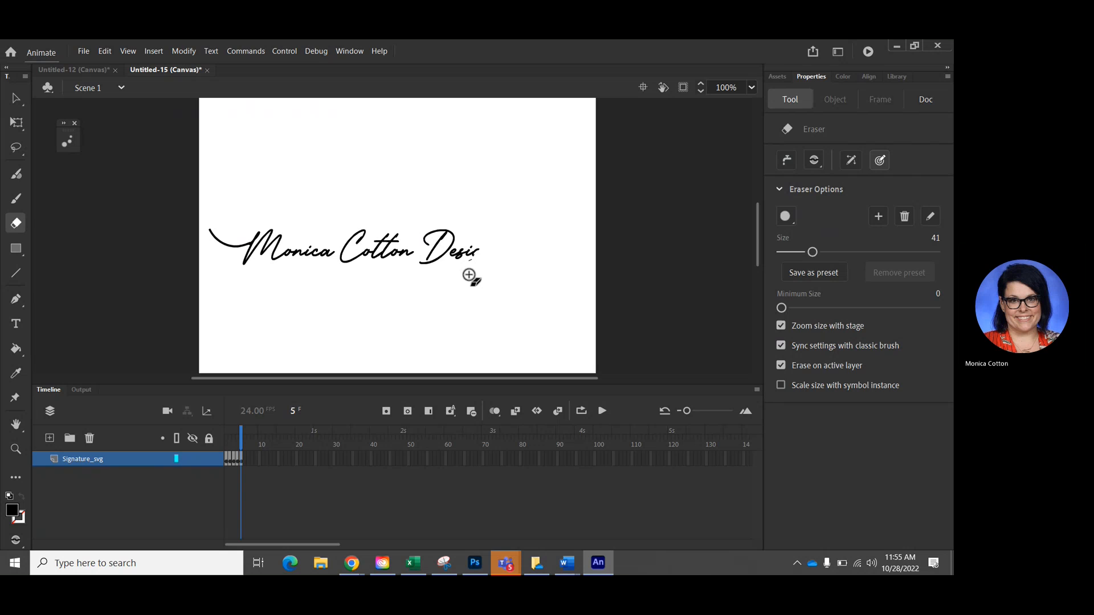
- Add a keyframe per frame through frame 12, erasing 'Cotton' until only 'Monica' remains, then return to frame 1
{"action": "left_click", "coordinate": [925, 99]}
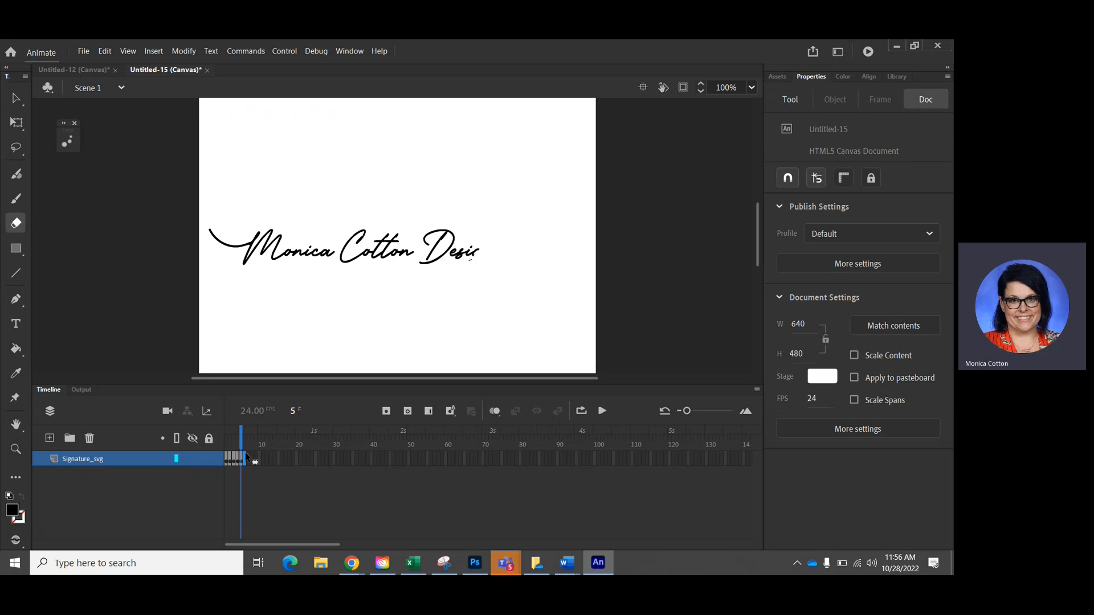
{"action": "left_click", "coordinate": [349, 251]}
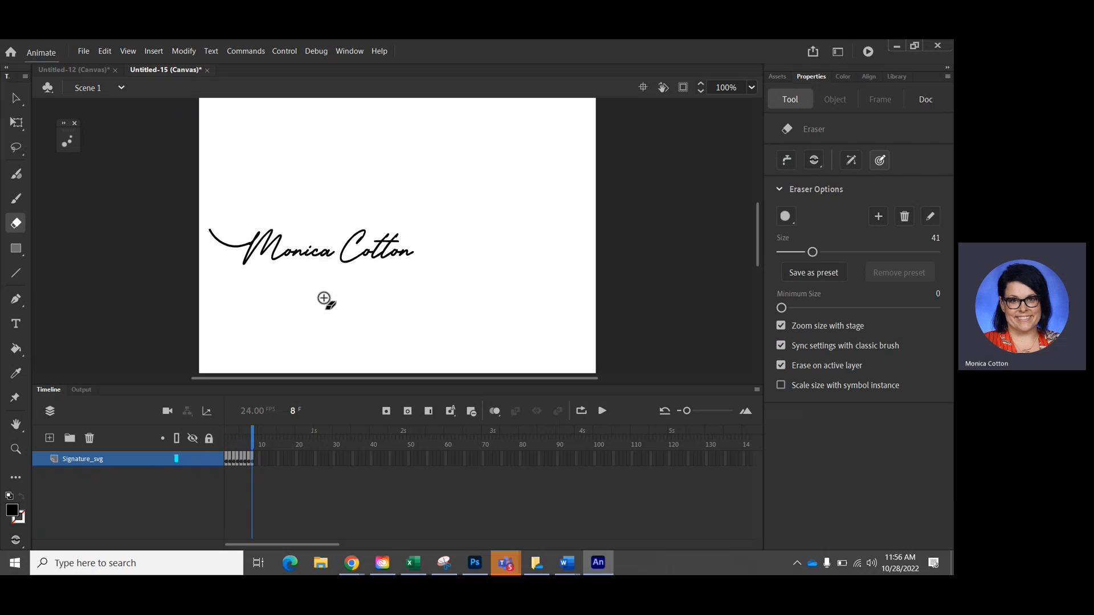
{"action": "left_click", "coordinate": [925, 99]}
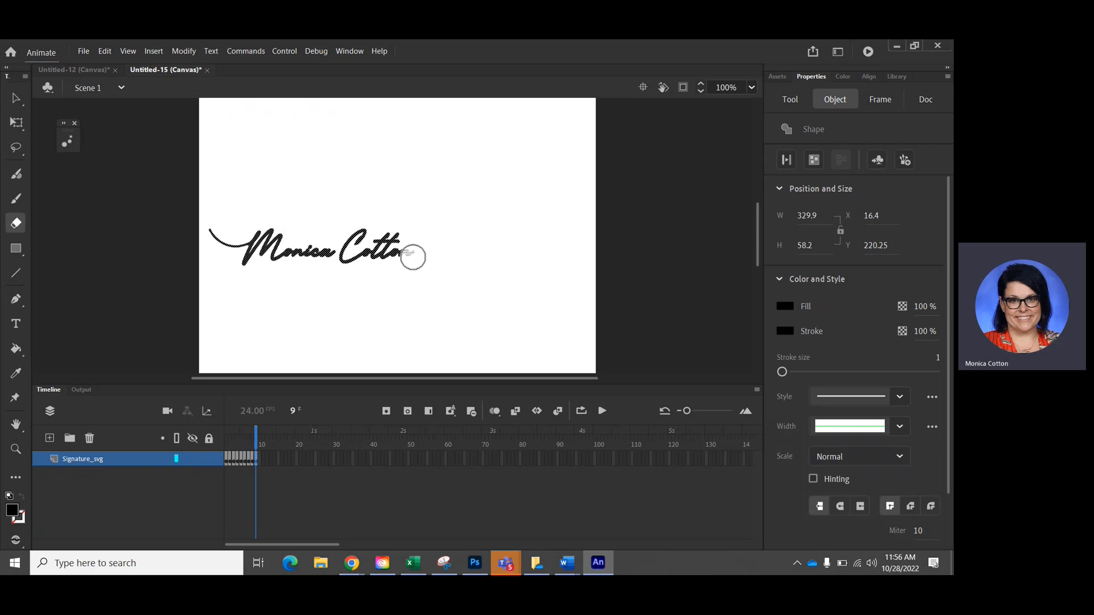
{"action": "left_click", "coordinate": [925, 99]}
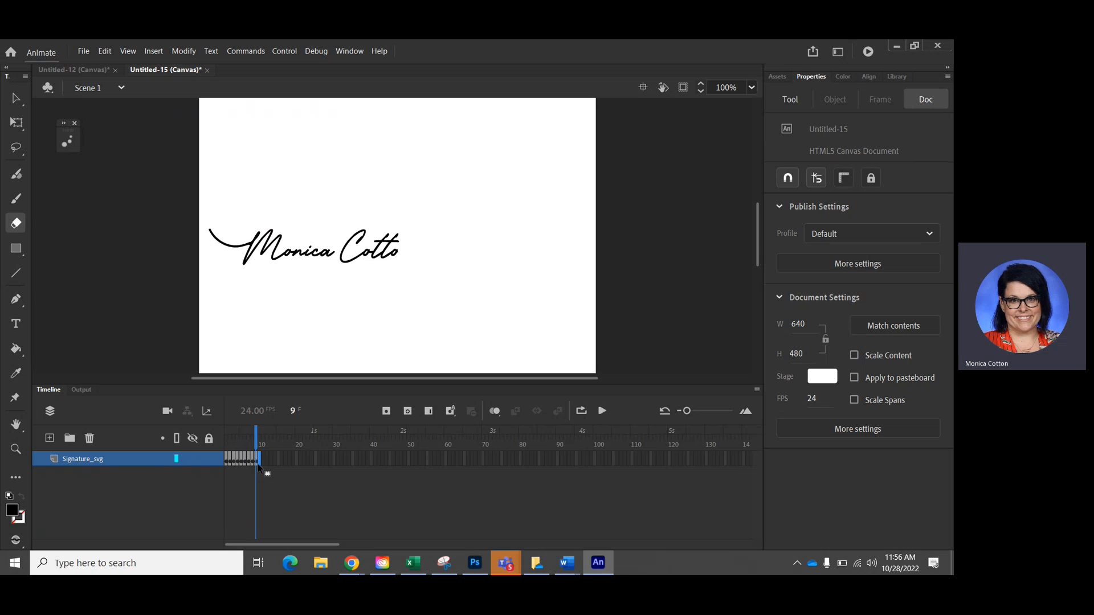
{"action": "left_click", "coordinate": [15, 223]}
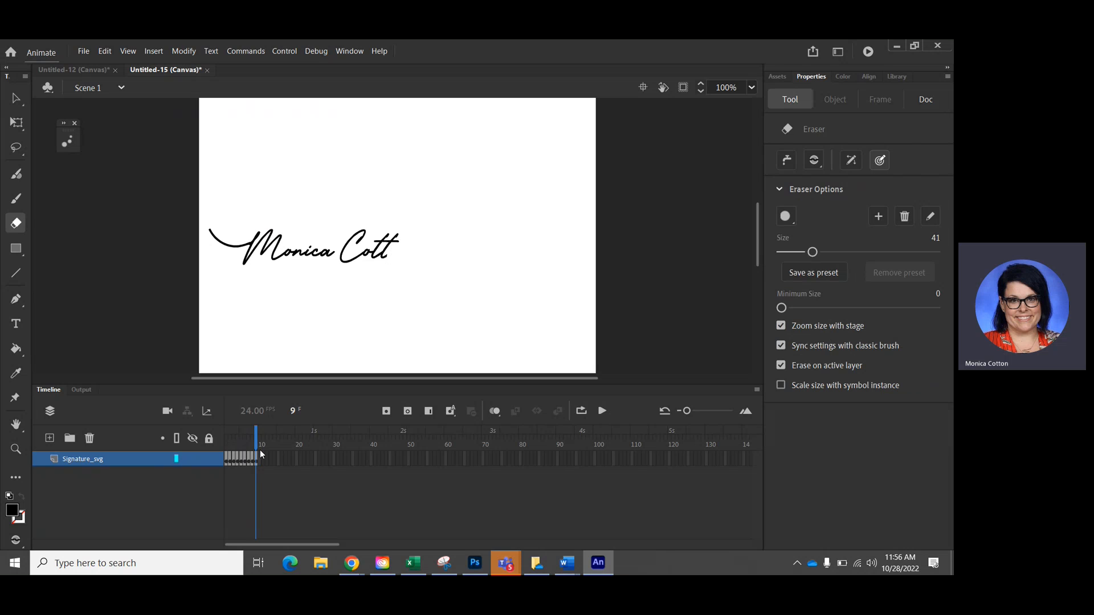
{"action": "left_click", "coordinate": [925, 99]}
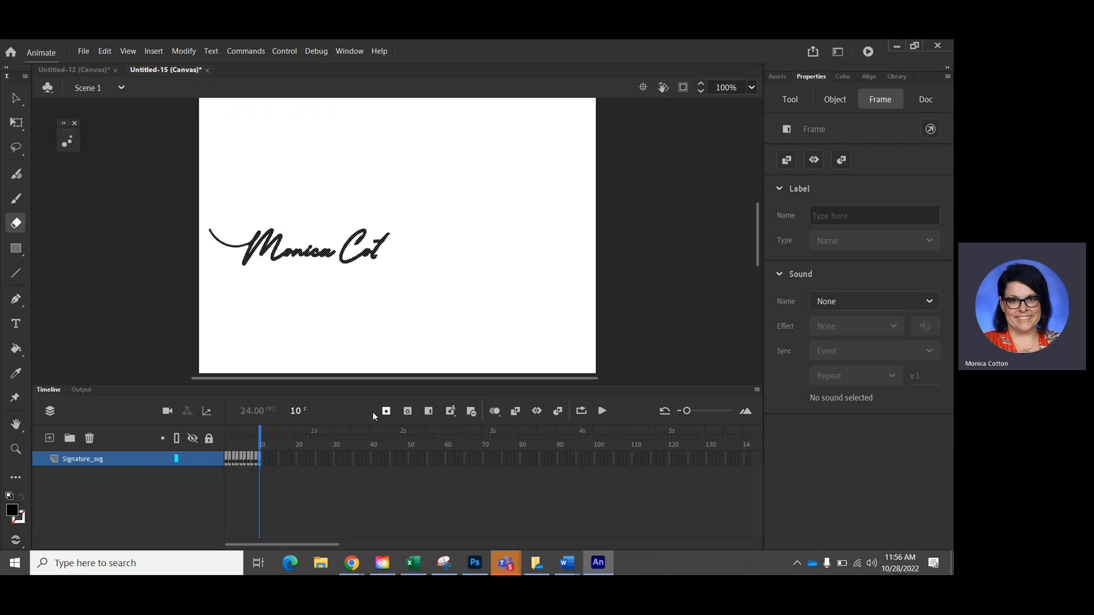
{"action": "left_click", "coordinate": [380, 251]}
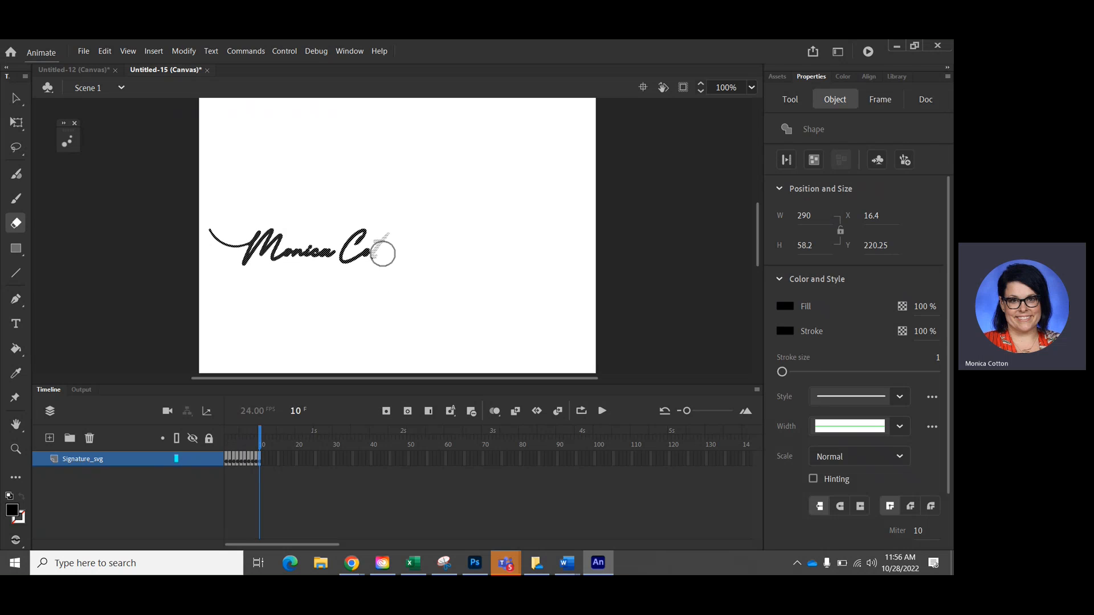
{"action": "left_click", "coordinate": [926, 99]}
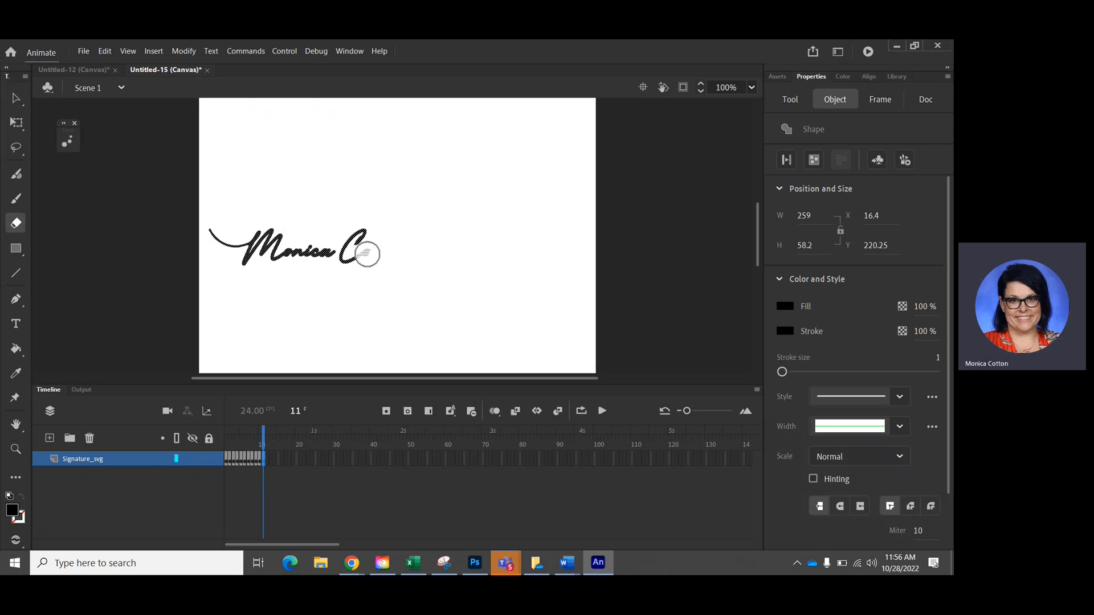
{"action": "left_click", "coordinate": [926, 99]}
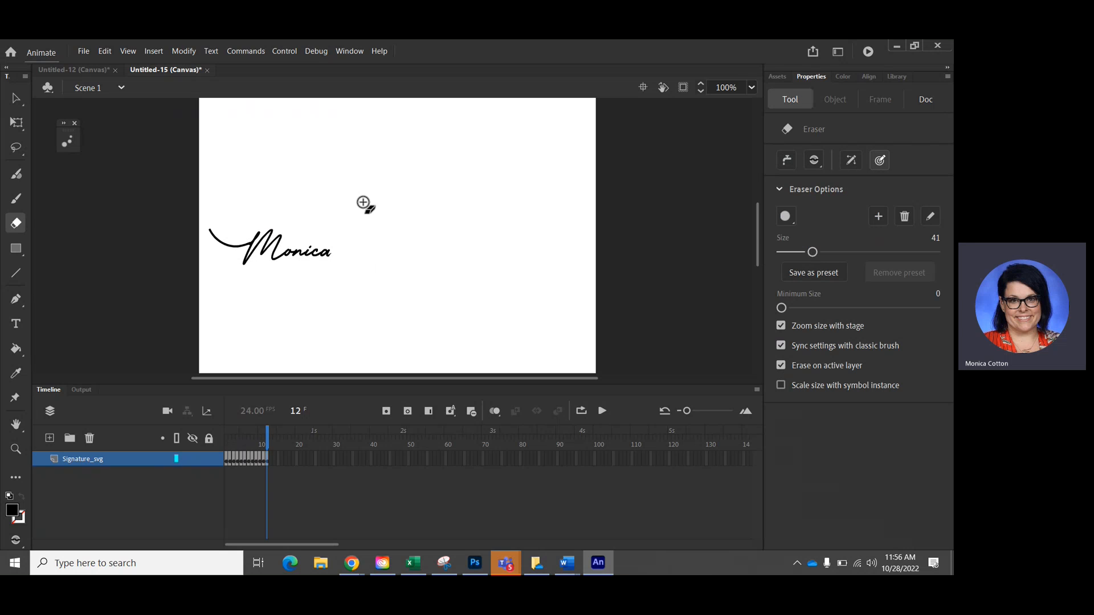
{"action": "left_click", "coordinate": [926, 100]}
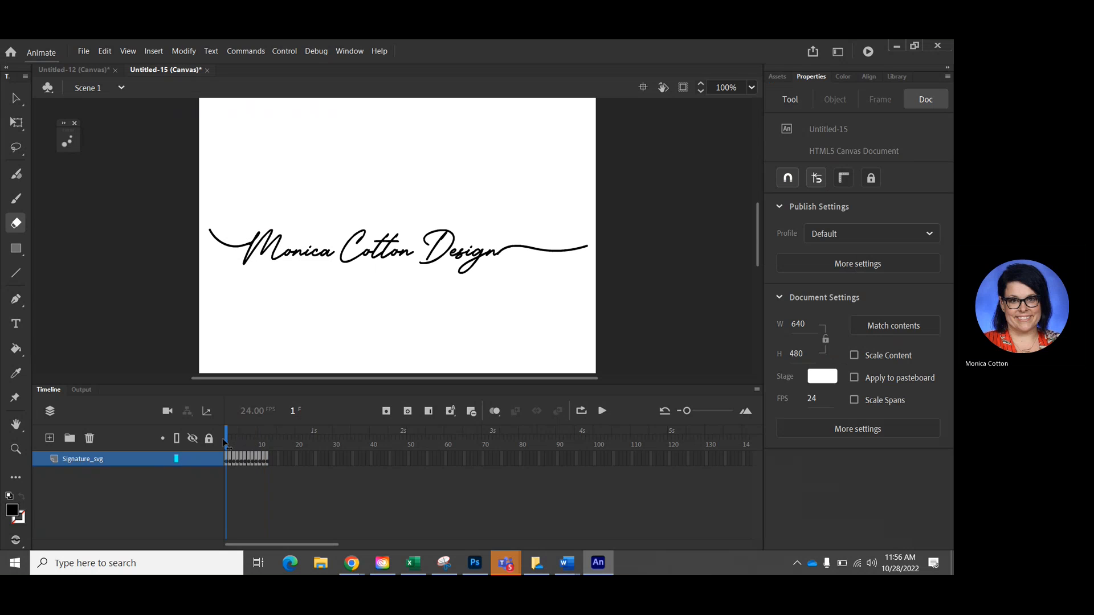
- Step through the frames to the 'Monica'-only frame, then play the 12-frame animation
{"action": "left_click", "coordinate": [231, 435]}
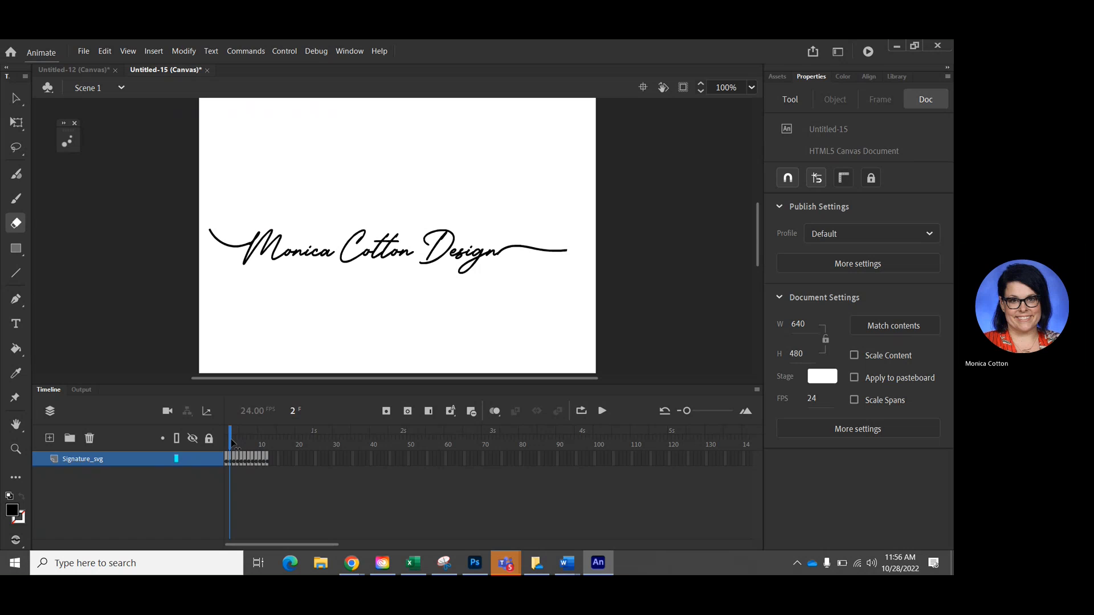
{"action": "left_click", "coordinate": [229, 443]}
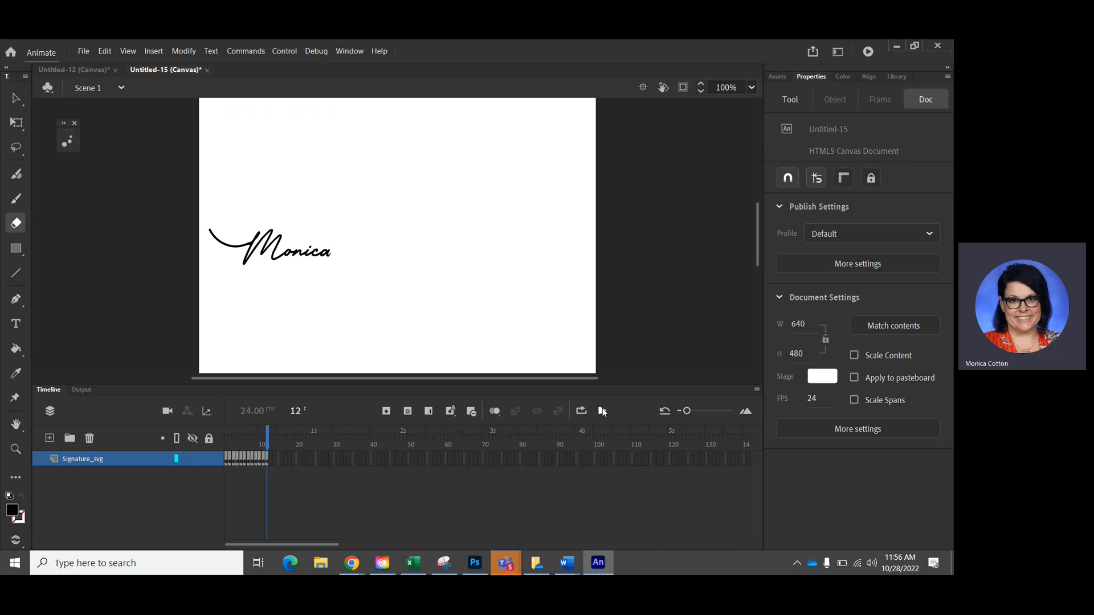
{"action": "mouse_move", "coordinate": [601, 410]}
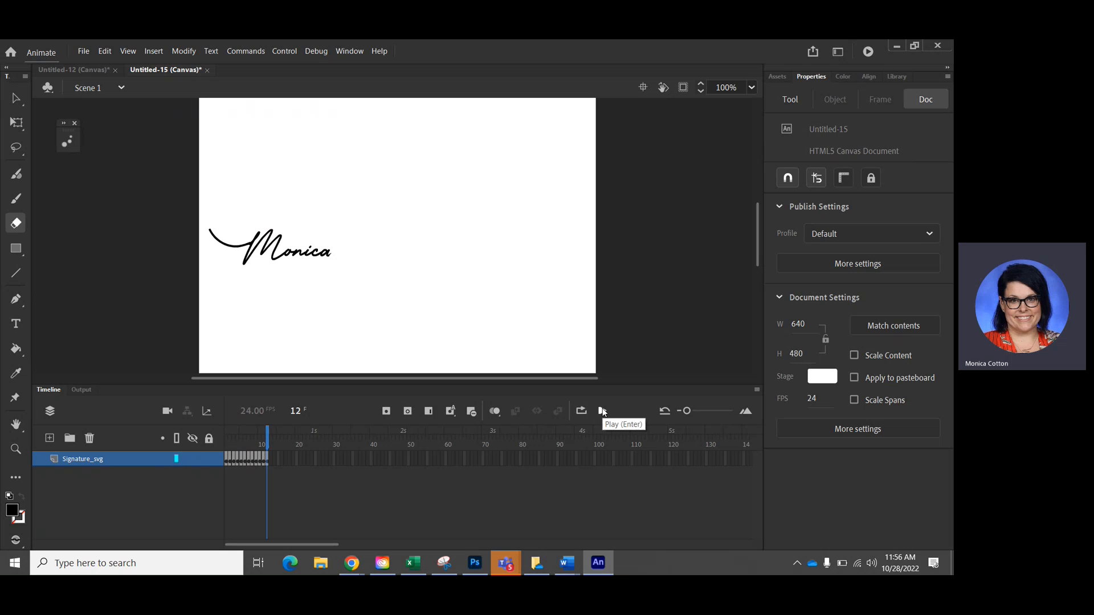
{"action": "left_click", "coordinate": [581, 410]}
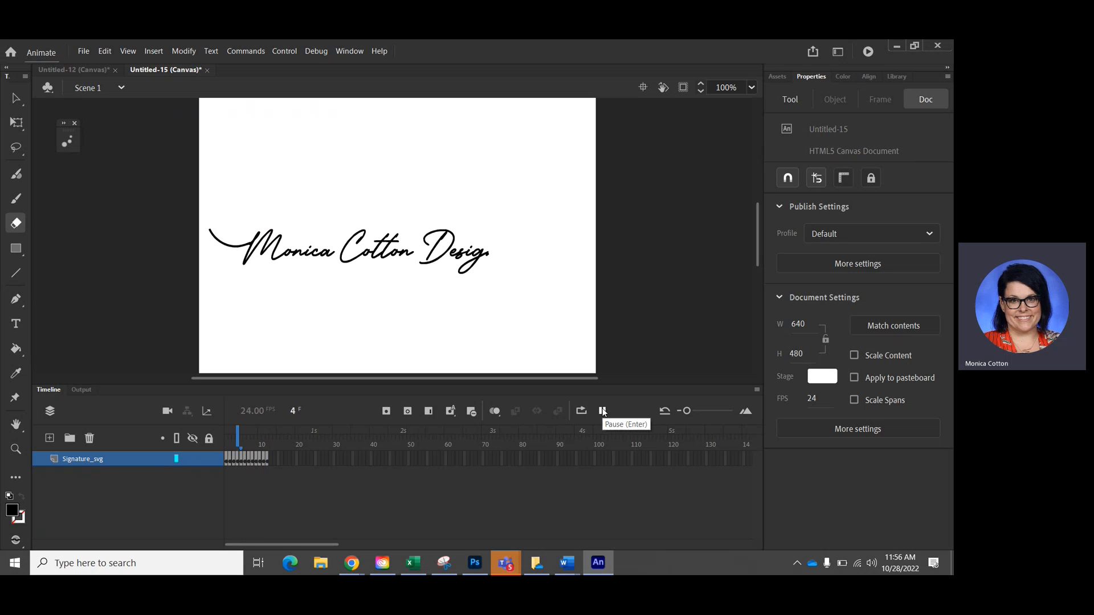
- Stop the preview and erase the rest of 'Monica' through frame 16, leaving an empty stage
{"action": "left_click", "coordinate": [602, 410]}
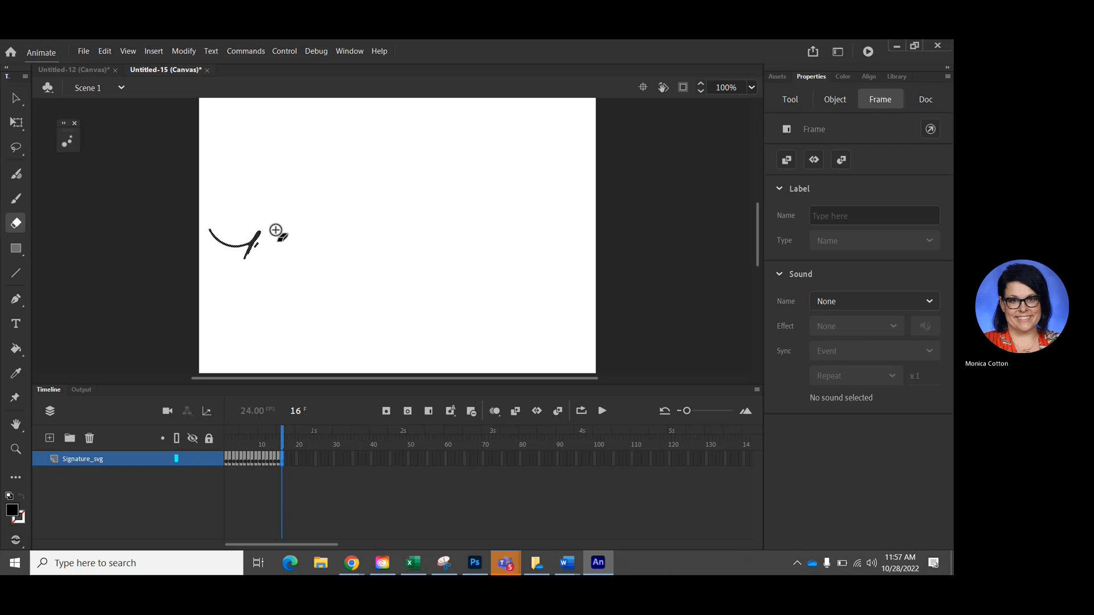
{"action": "left_click", "coordinate": [15, 224]}
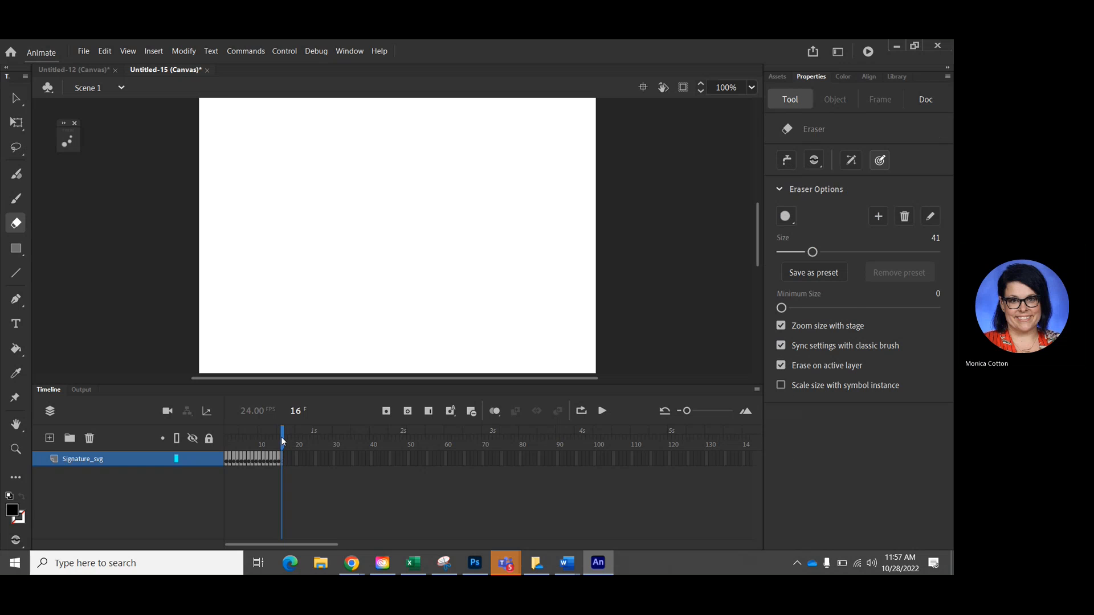
{"action": "left_click", "coordinate": [925, 99]}
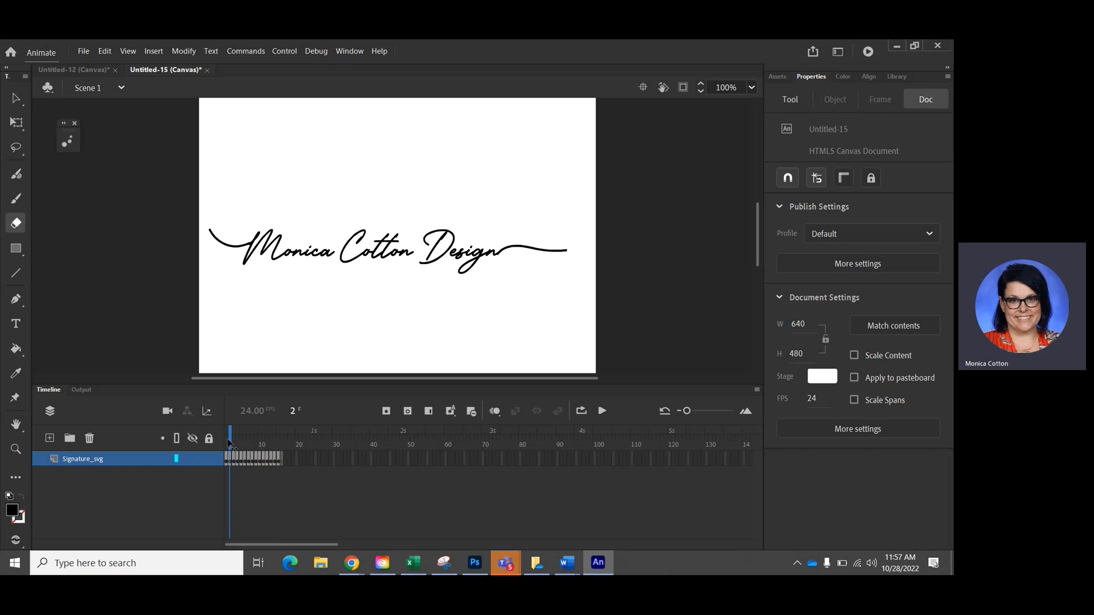
- Replay the 16-frame erase animation, then right-click the frames on the Signature_svg layer
{"action": "left_click", "coordinate": [602, 411]}
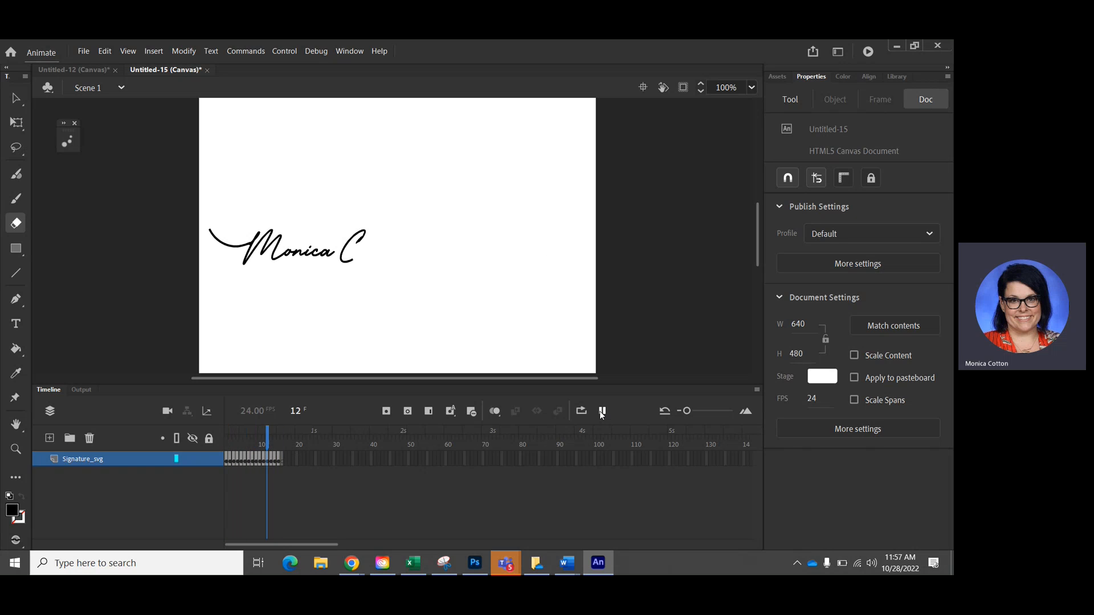
{"action": "right_click", "coordinate": [82, 459]}
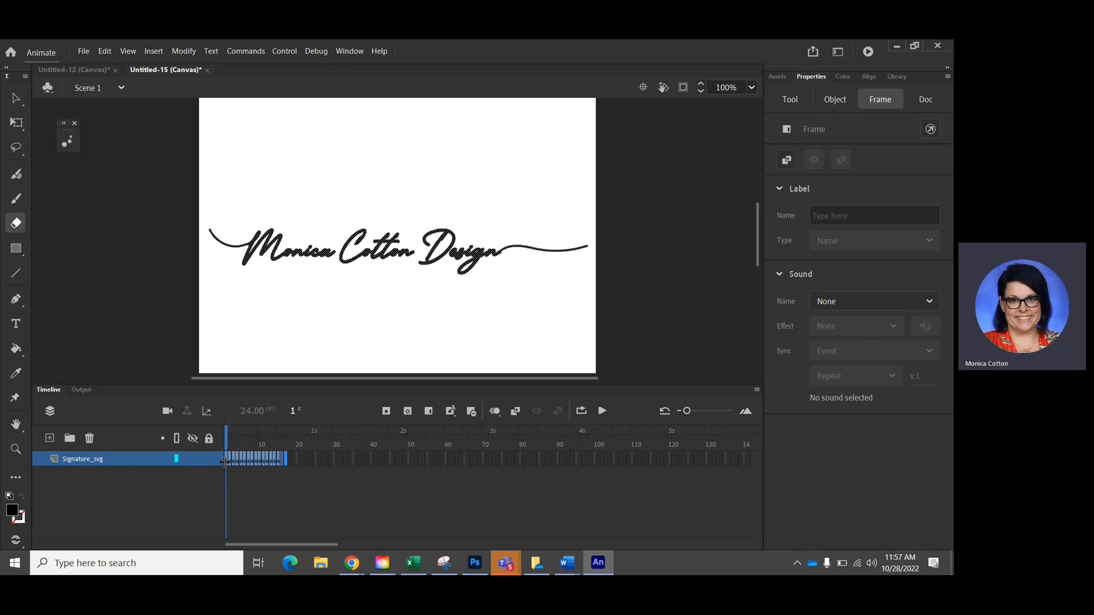
- Reverse the selected signature frames so frame 1 shows an empty stage
{"action": "right_click", "coordinate": [242, 464]}
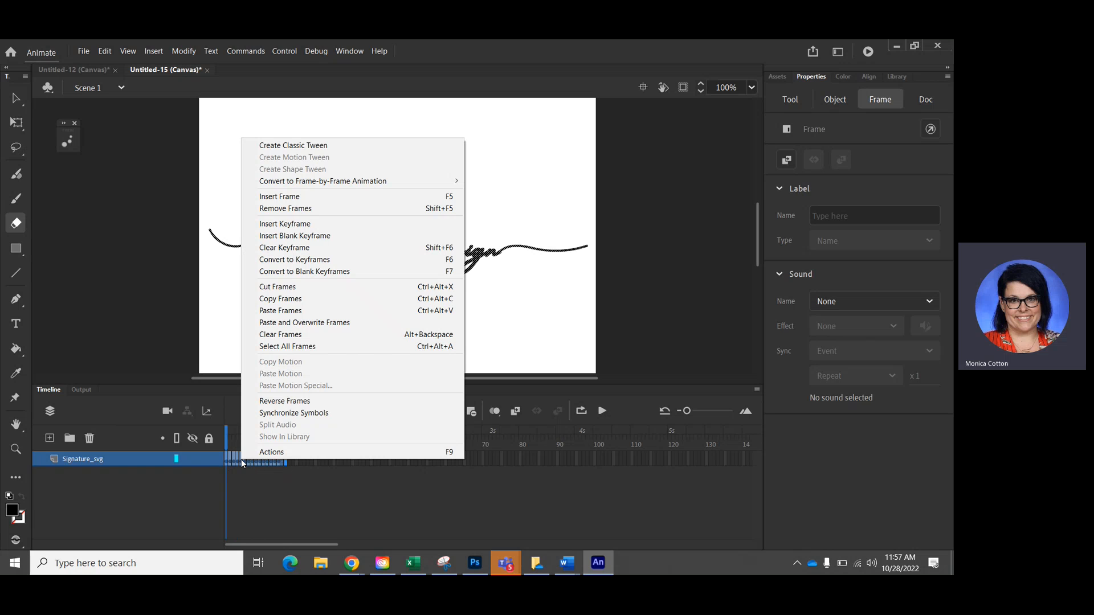
{"action": "mouse_move", "coordinate": [301, 208]}
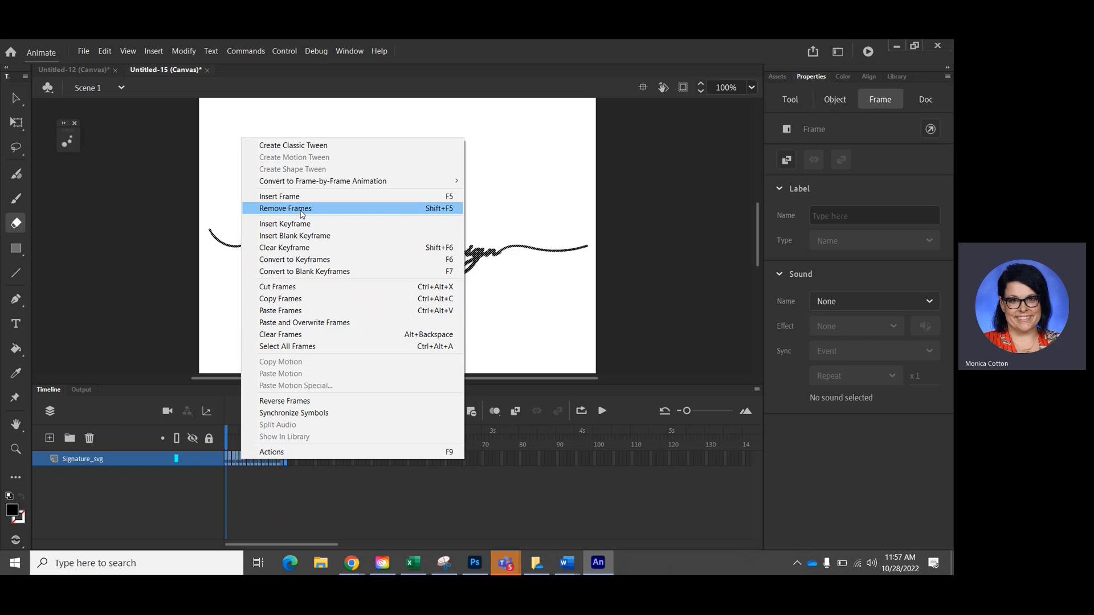
{"action": "left_click", "coordinate": [285, 208]}
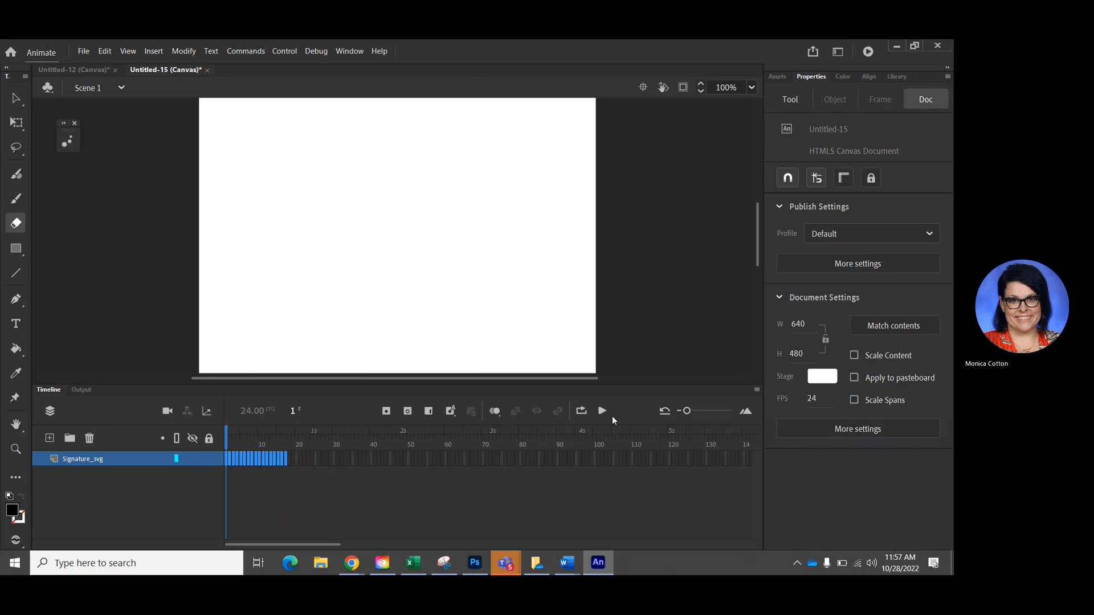
{"action": "mouse_move", "coordinate": [602, 411]}
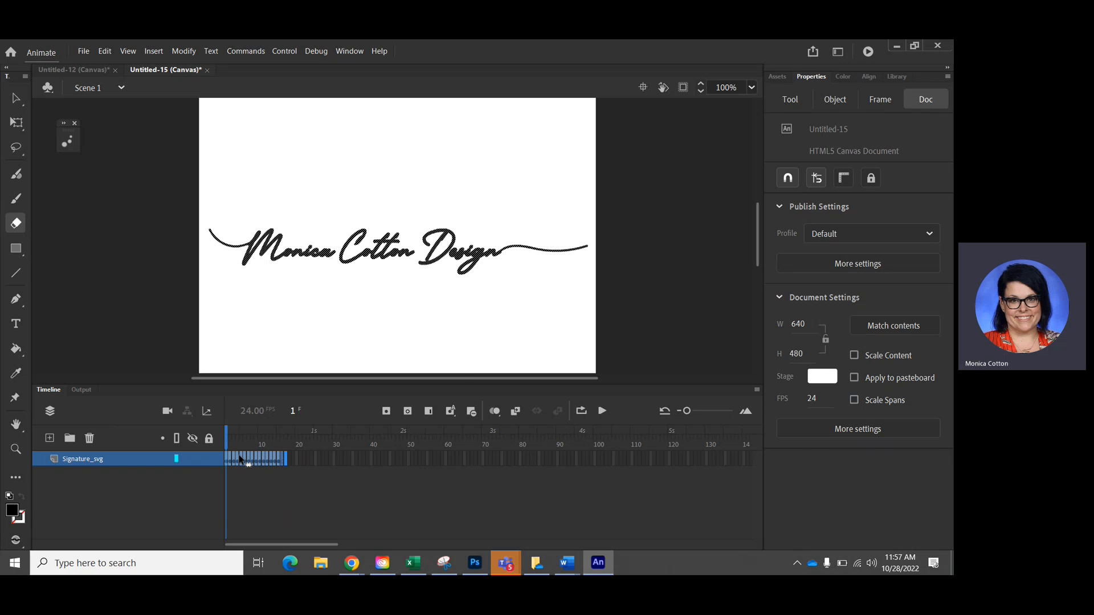
{"action": "right_click", "coordinate": [248, 461]}
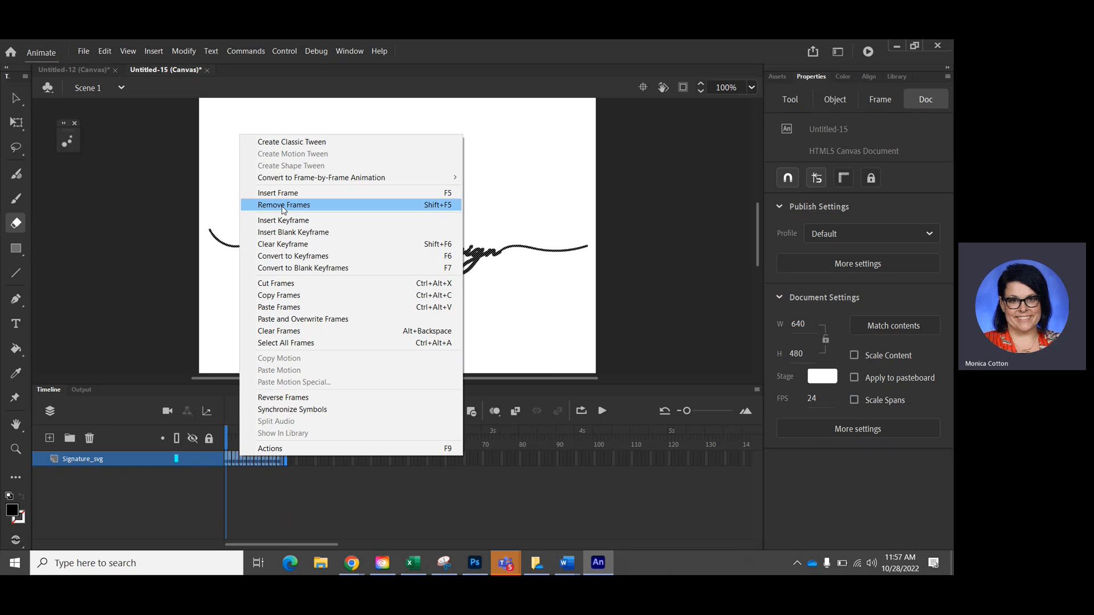
{"action": "left_click", "coordinate": [283, 205]}
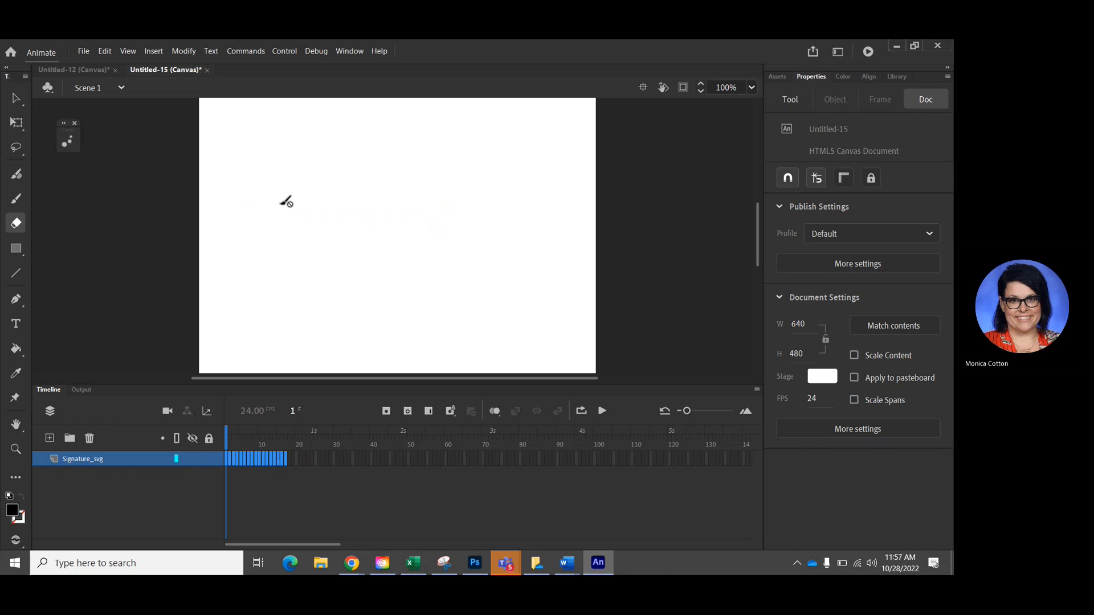
{"action": "mouse_move", "coordinate": [616, 223]}
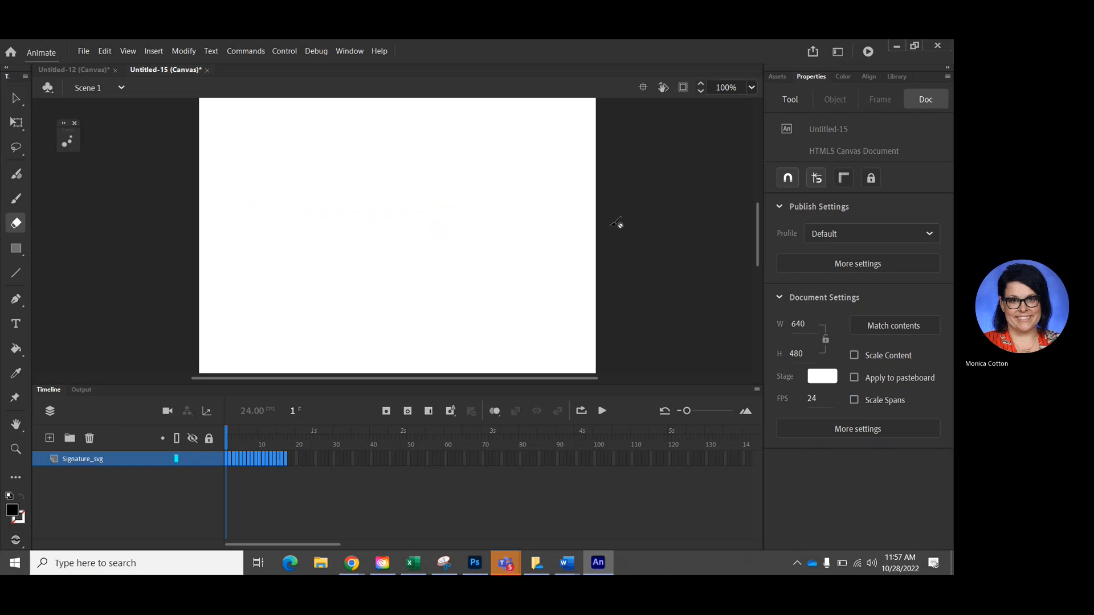
{"action": "mouse_move", "coordinate": [603, 410]}
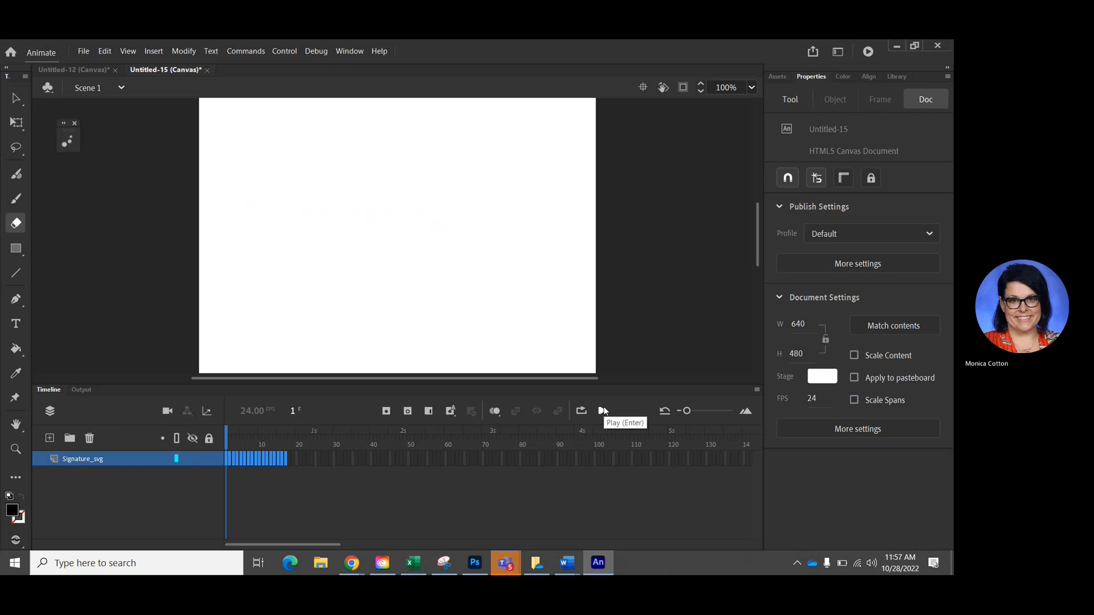
- Play the signature animation twice, then stop the playback
{"action": "left_click", "coordinate": [602, 410]}
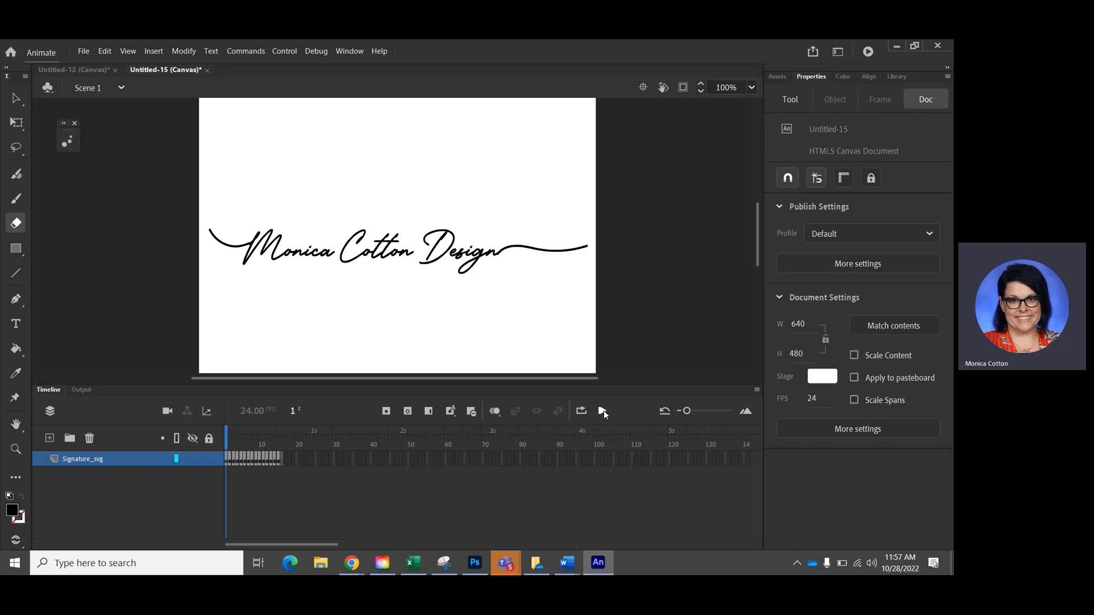
{"action": "left_click", "coordinate": [602, 411]}
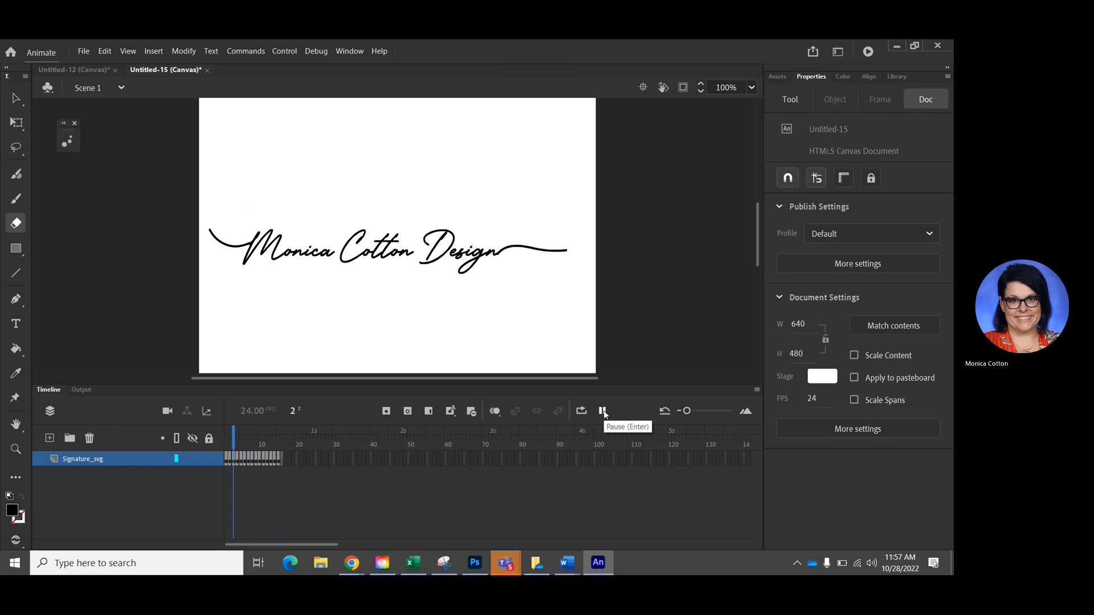
{"action": "left_click", "coordinate": [601, 411]}
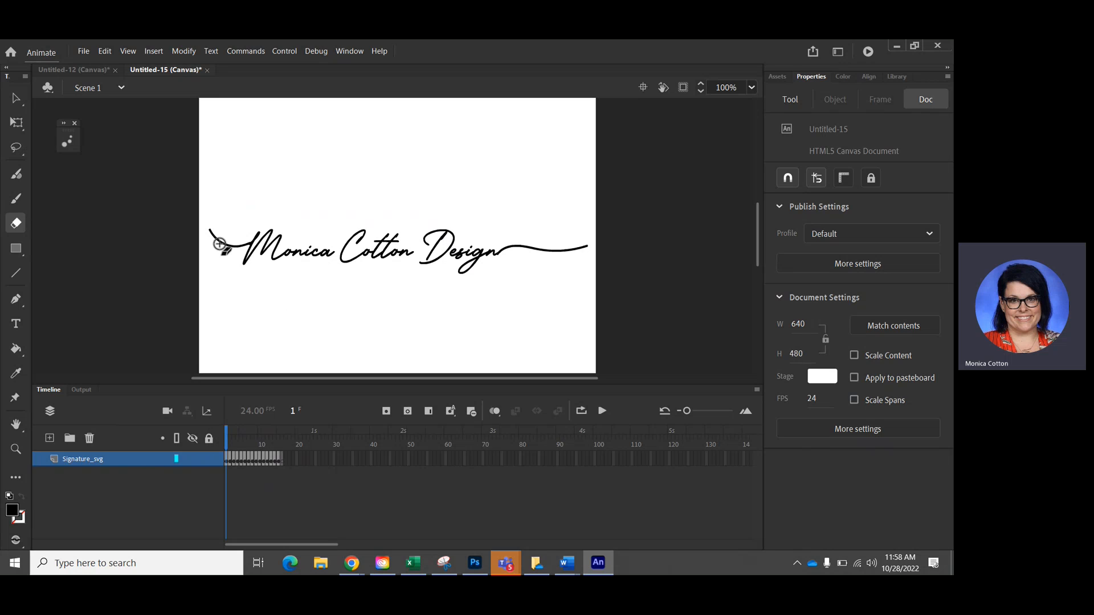
{"action": "mouse_move", "coordinate": [403, 275]}
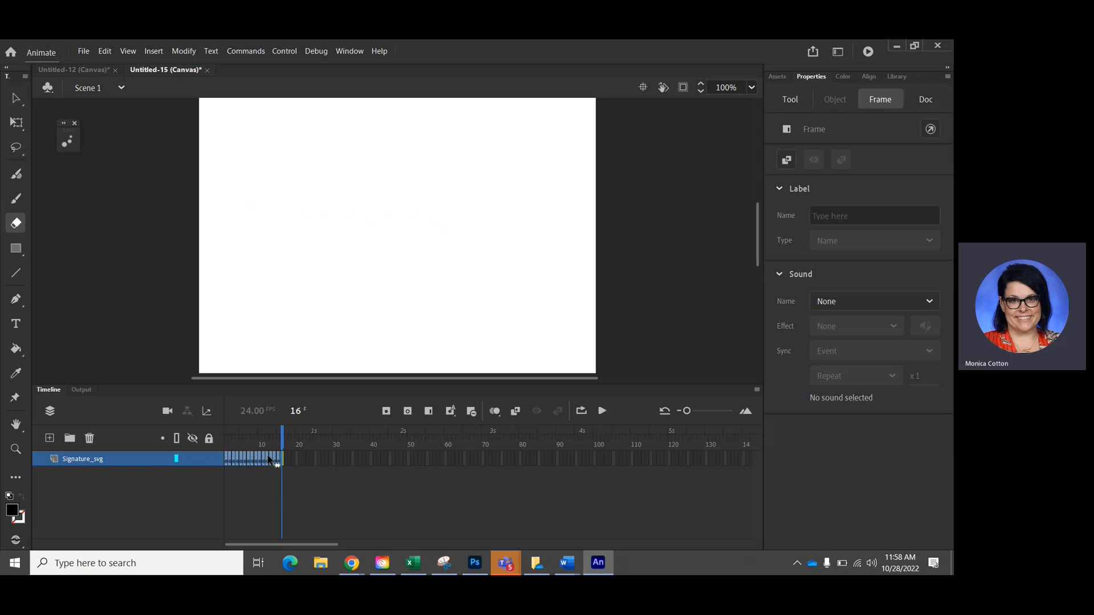
- Reverse the signature frames again and play the write-on animation twice
{"action": "right_click", "coordinate": [272, 460]}
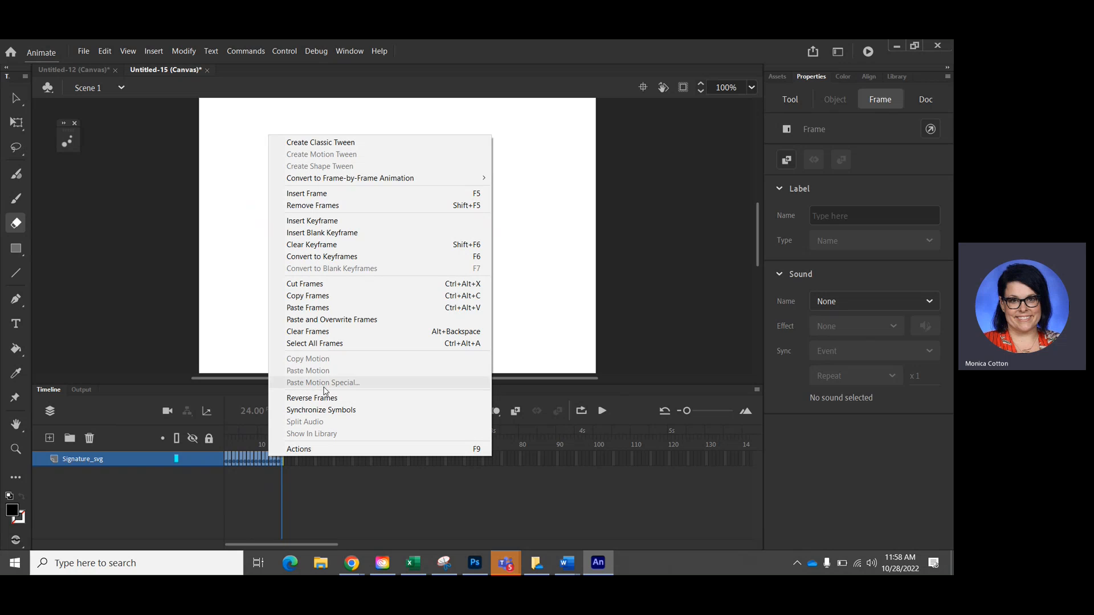
{"action": "mouse_move", "coordinate": [312, 397]}
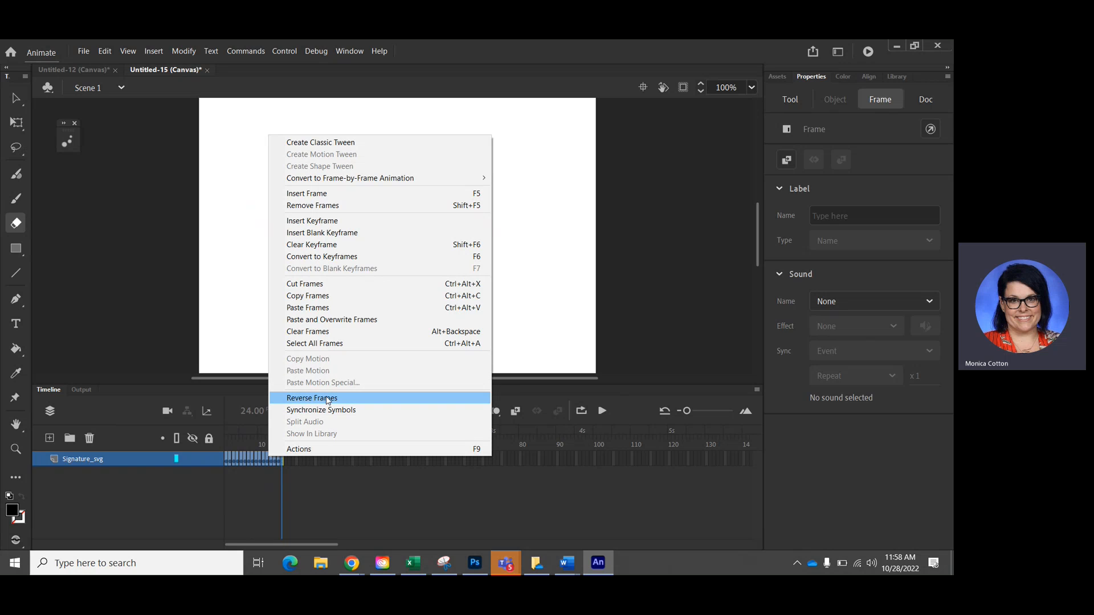
{"action": "left_click", "coordinate": [311, 397]}
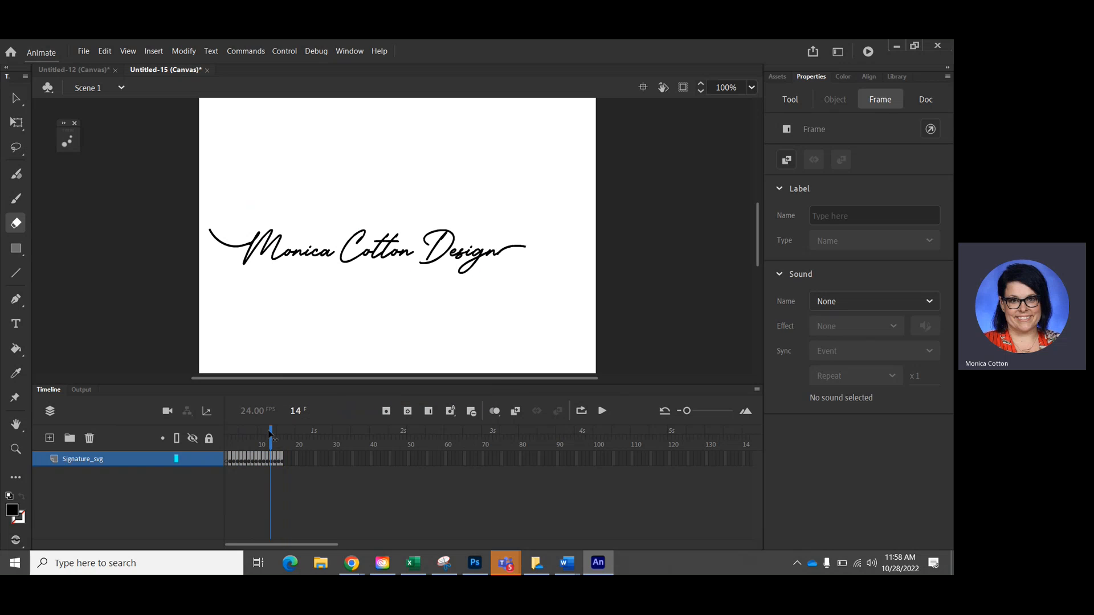
{"action": "left_click", "coordinate": [601, 410]}
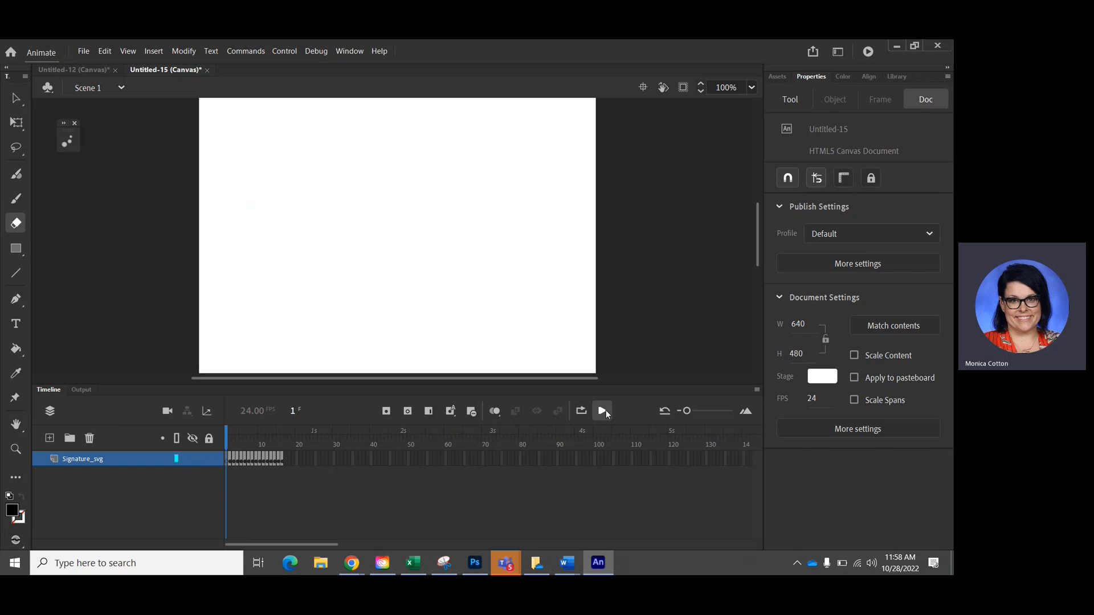
{"action": "left_click", "coordinate": [602, 410]}
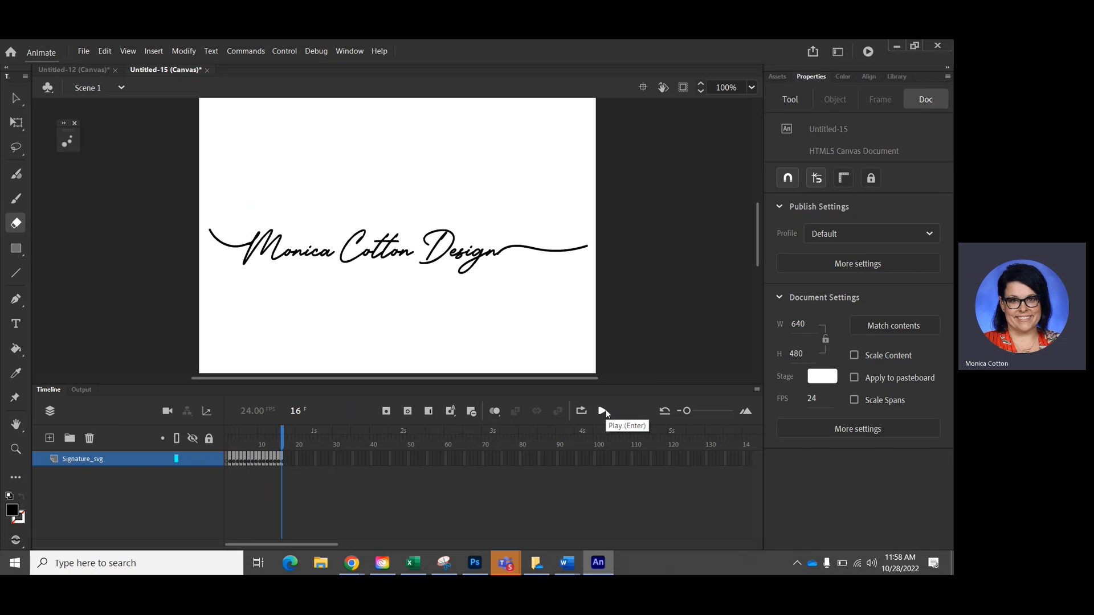
{"action": "mouse_move", "coordinate": [689, 435]}
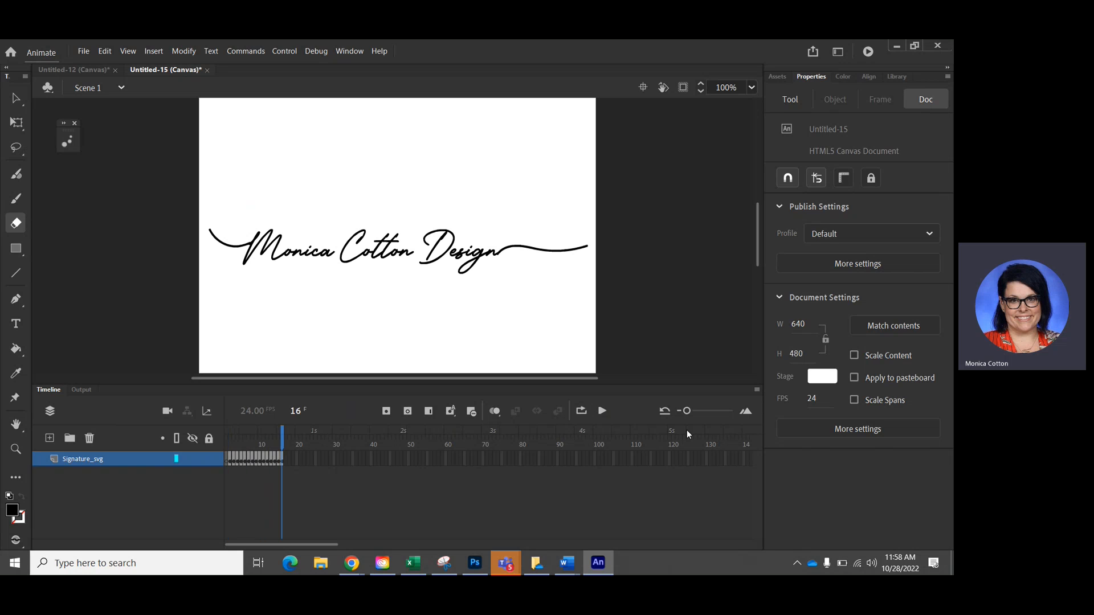
{"action": "mouse_move", "coordinate": [808, 402]}
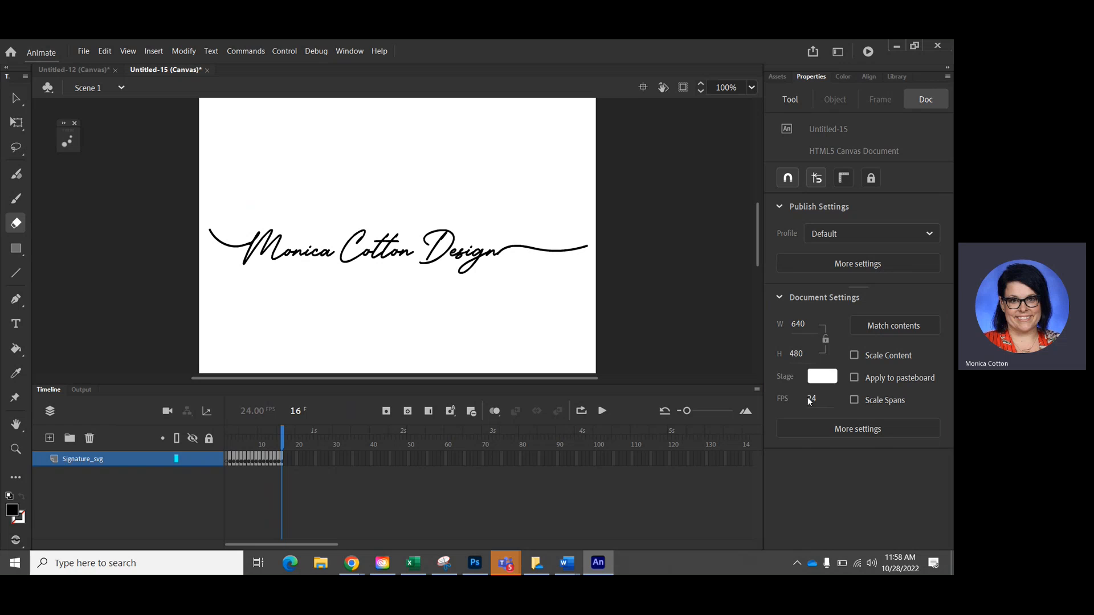
{"action": "mouse_move", "coordinate": [413, 430]}
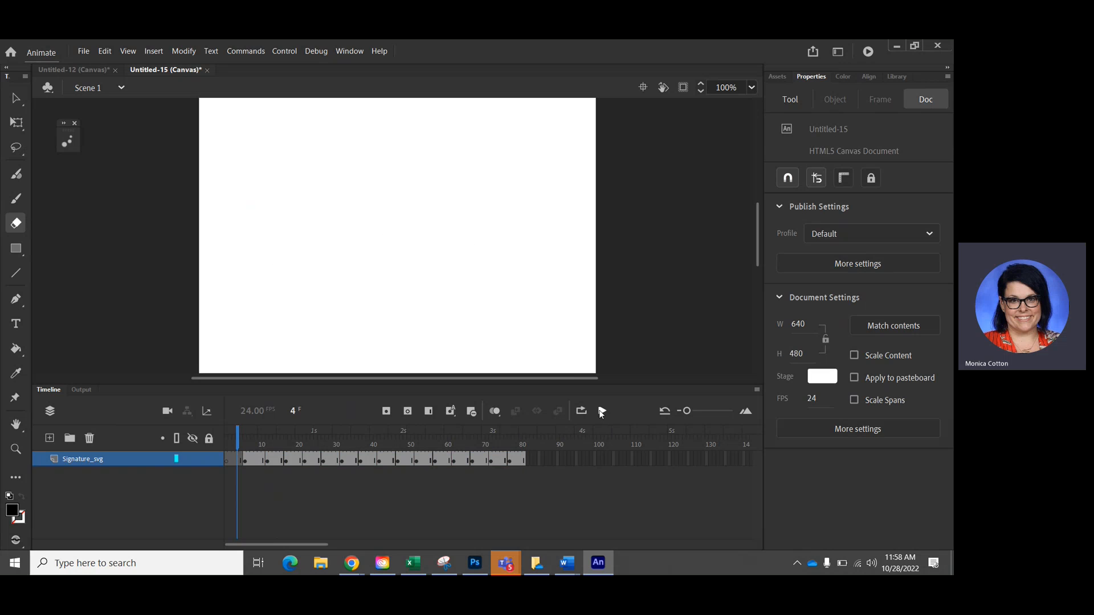
{"action": "mouse_move", "coordinate": [602, 411]}
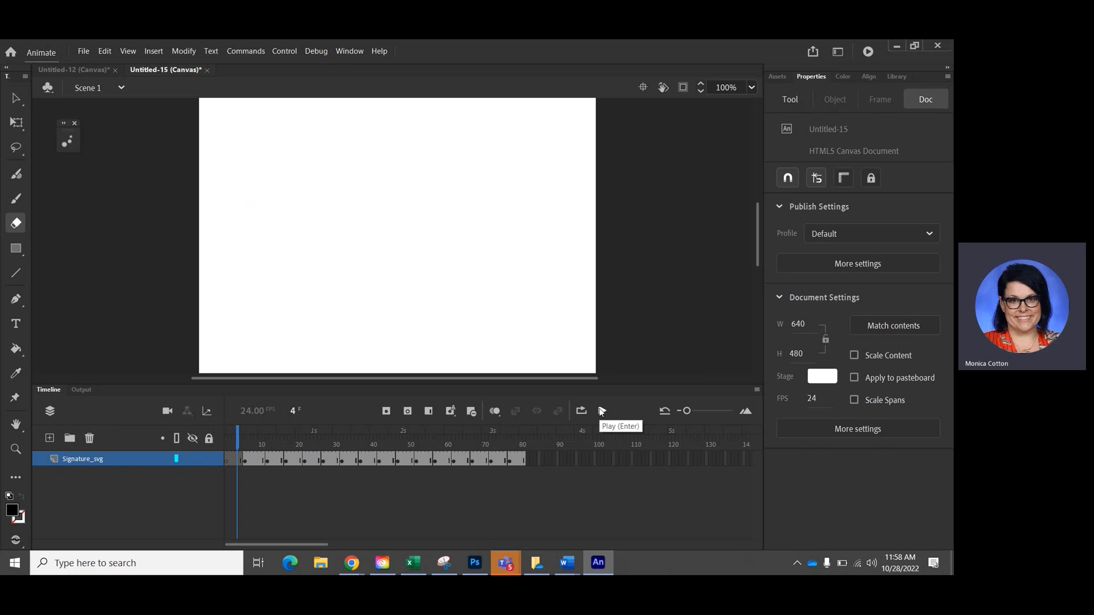
- Play the write-on stretched to about 81 frames, pause midway, and select the frame span
{"action": "left_click", "coordinate": [601, 411]}
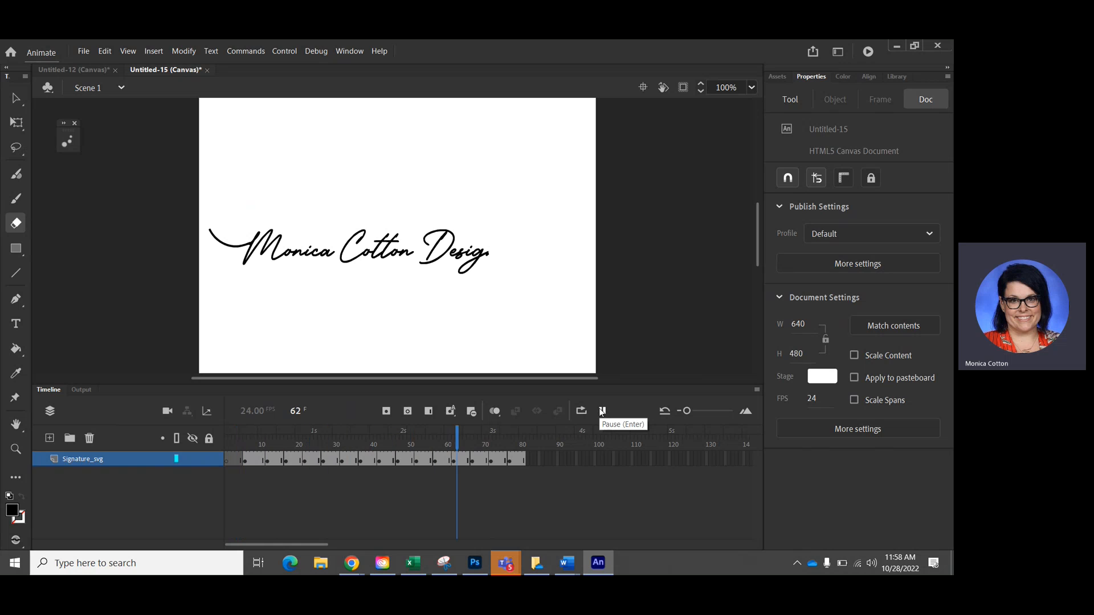
{"action": "left_click", "coordinate": [601, 410]}
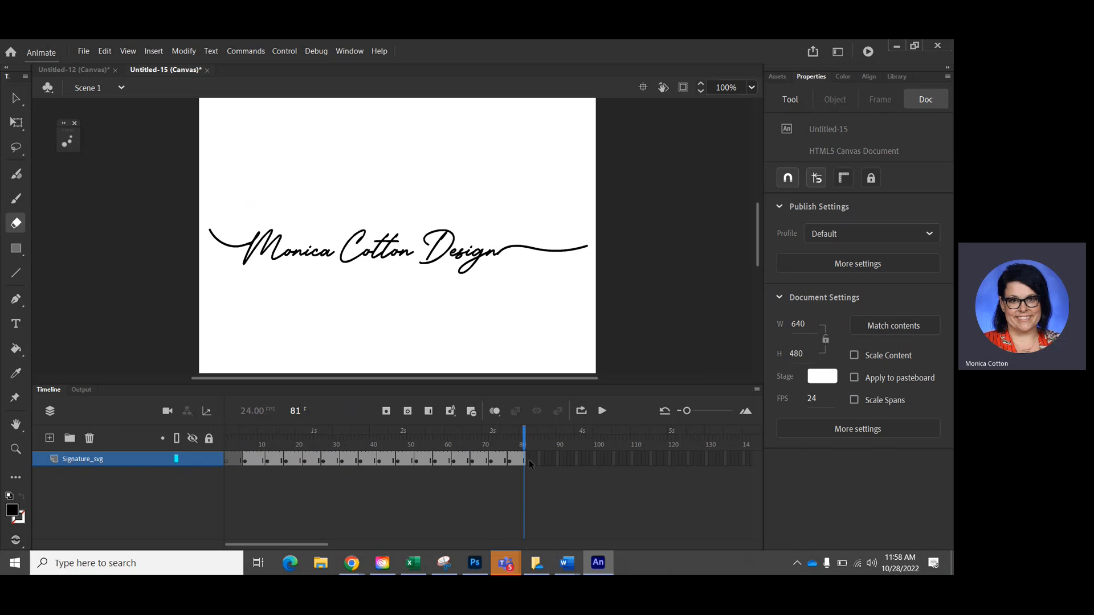
{"action": "left_click", "coordinate": [233, 444]}
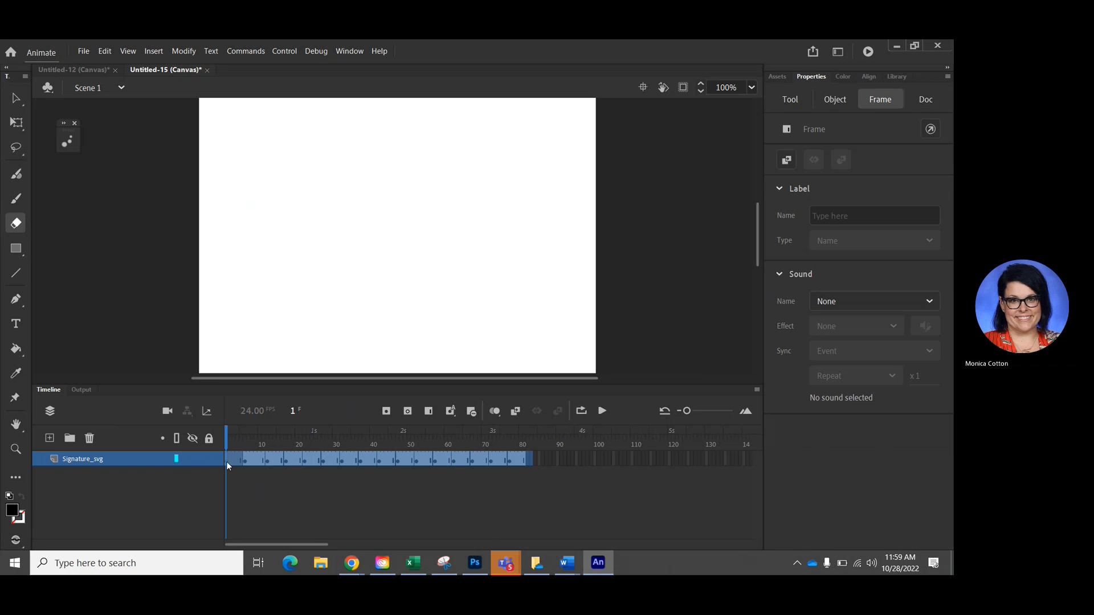
{"action": "left_click", "coordinate": [525, 444]}
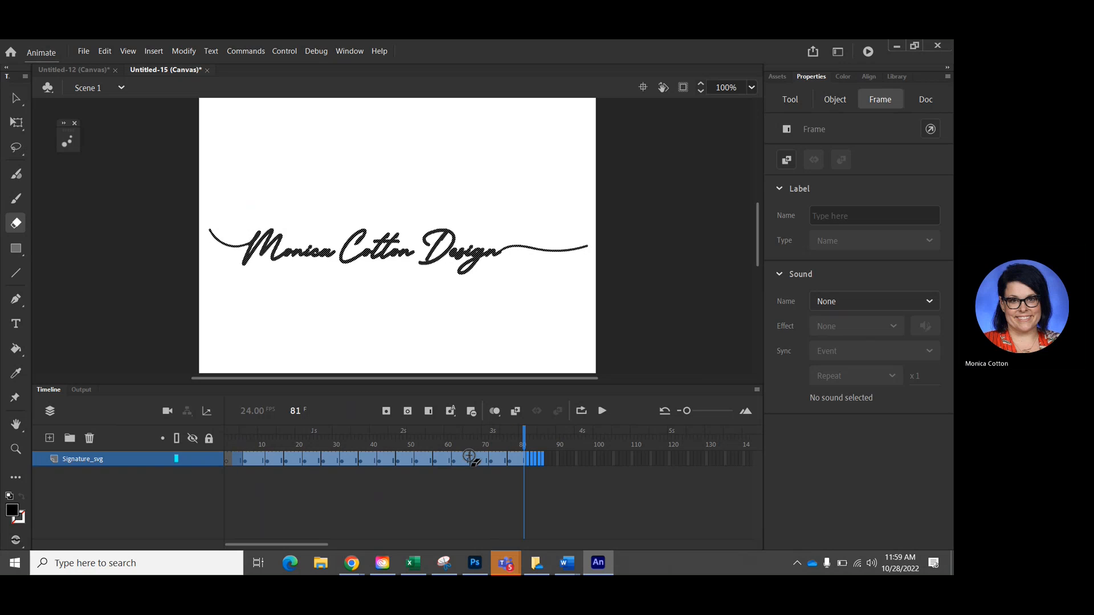
{"action": "left_click", "coordinate": [518, 458]}
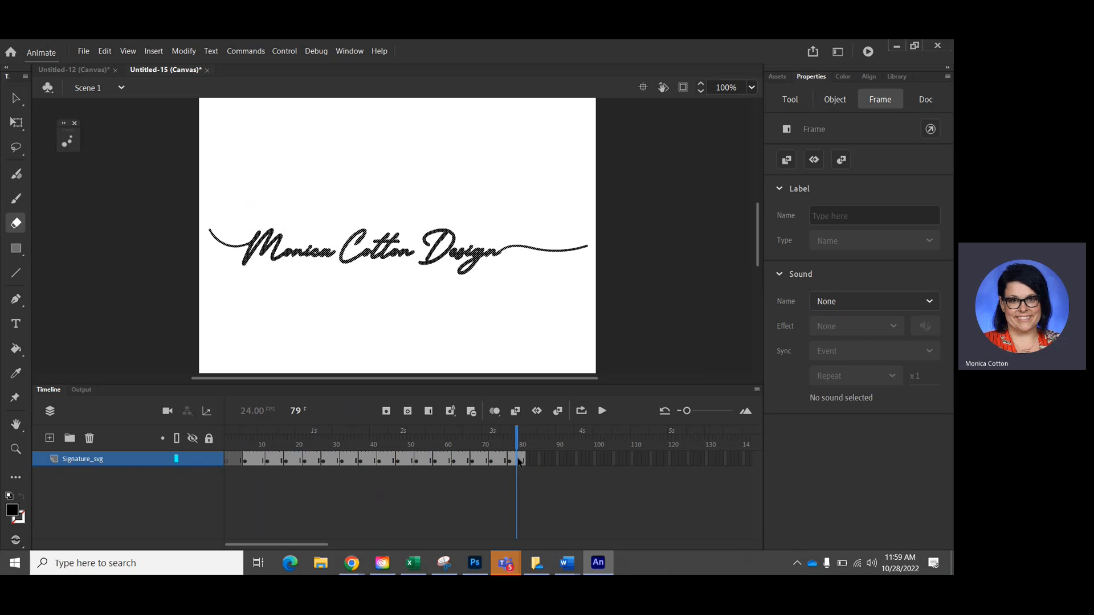
{"action": "left_click", "coordinate": [522, 458]}
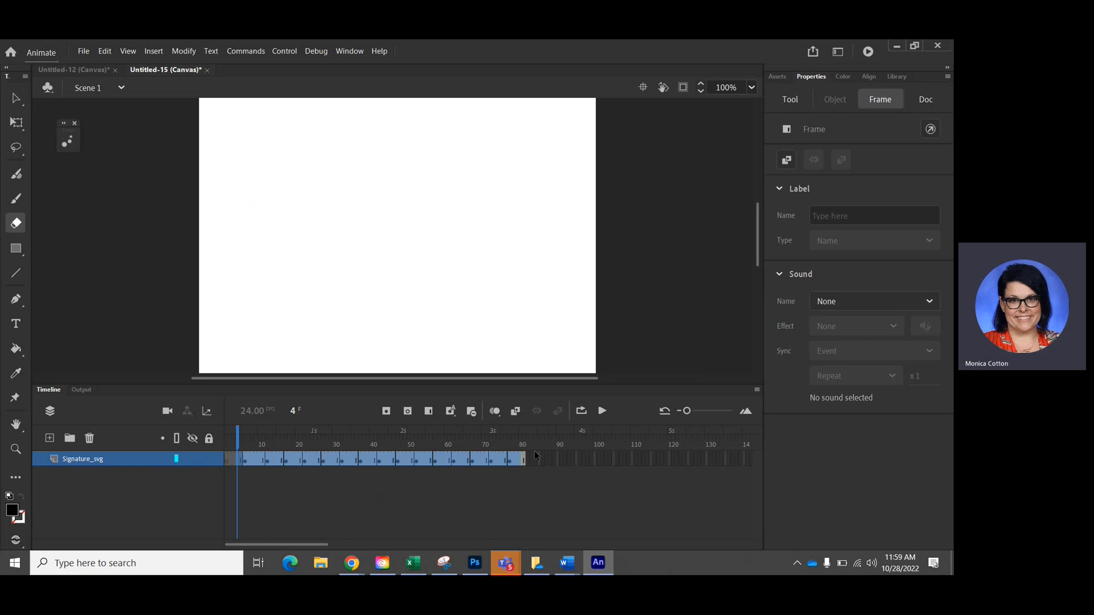
{"action": "left_click", "coordinate": [227, 459]}
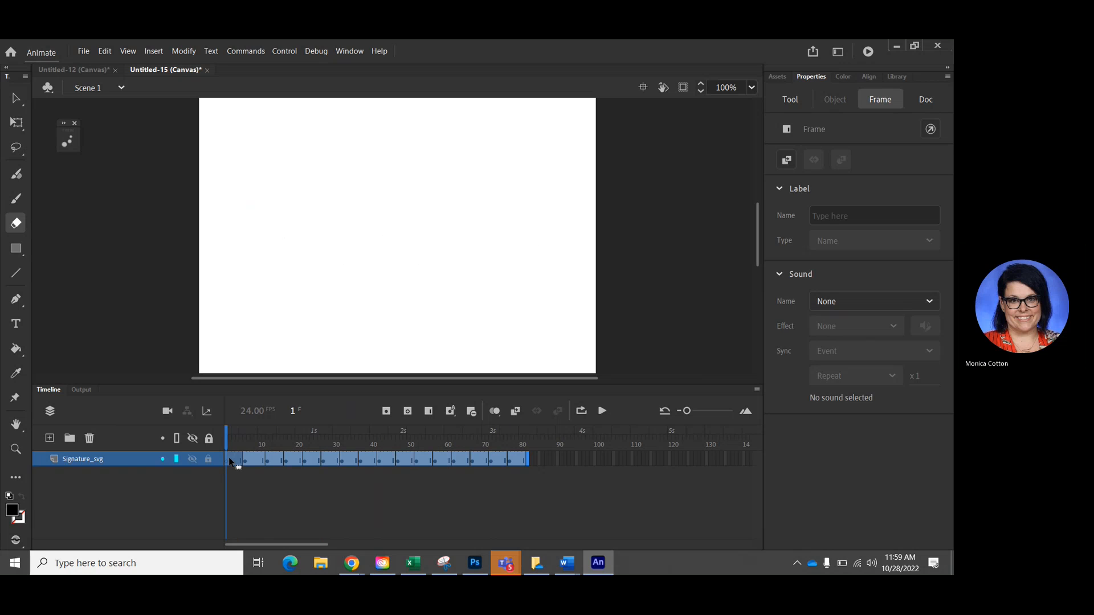